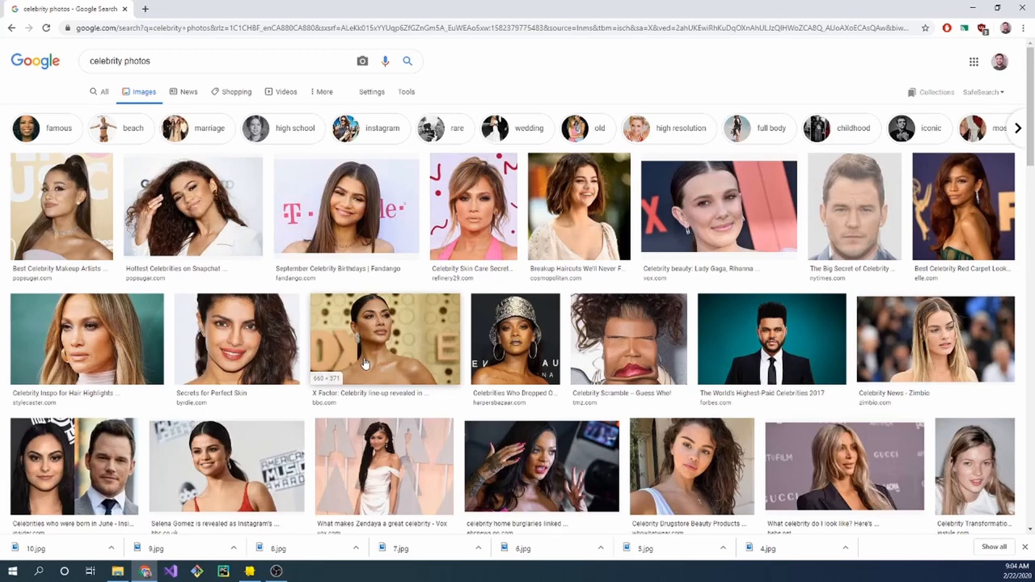
- Browse the Resources panel and preview celebrity photo textures 1 and 3 in the Inspector
scroll(down, 3)
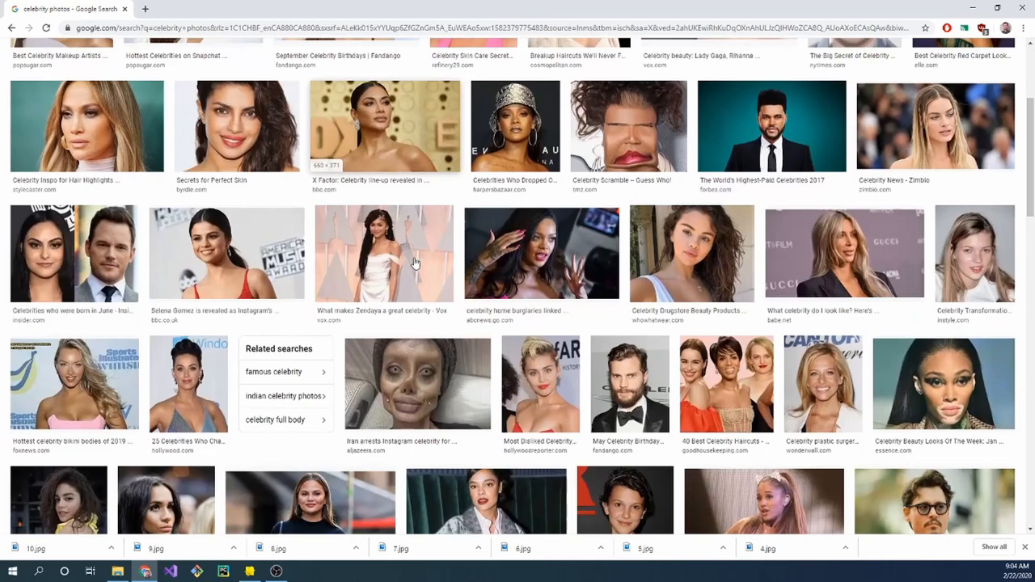
scroll(down, 3)
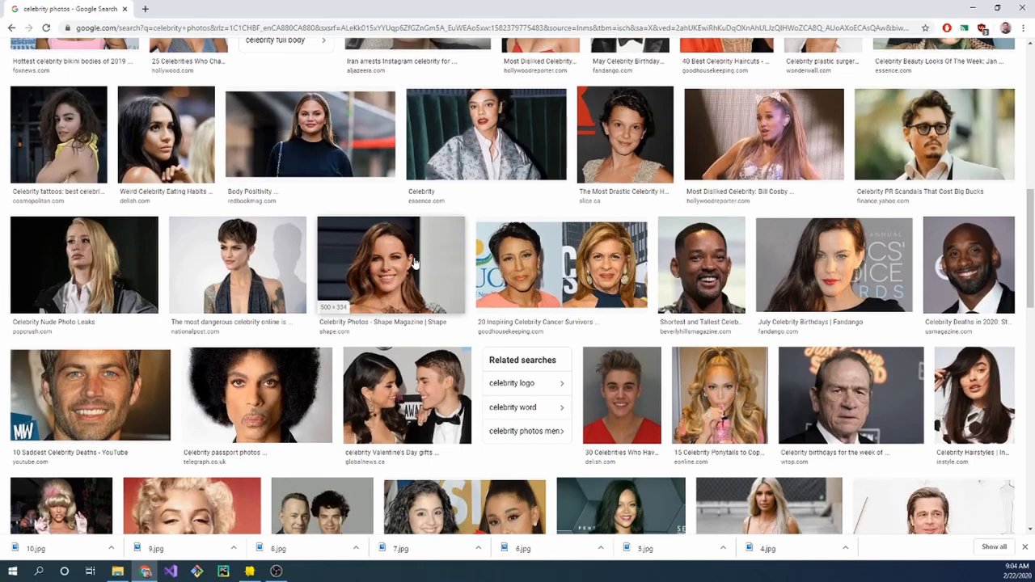
scroll(down, 3)
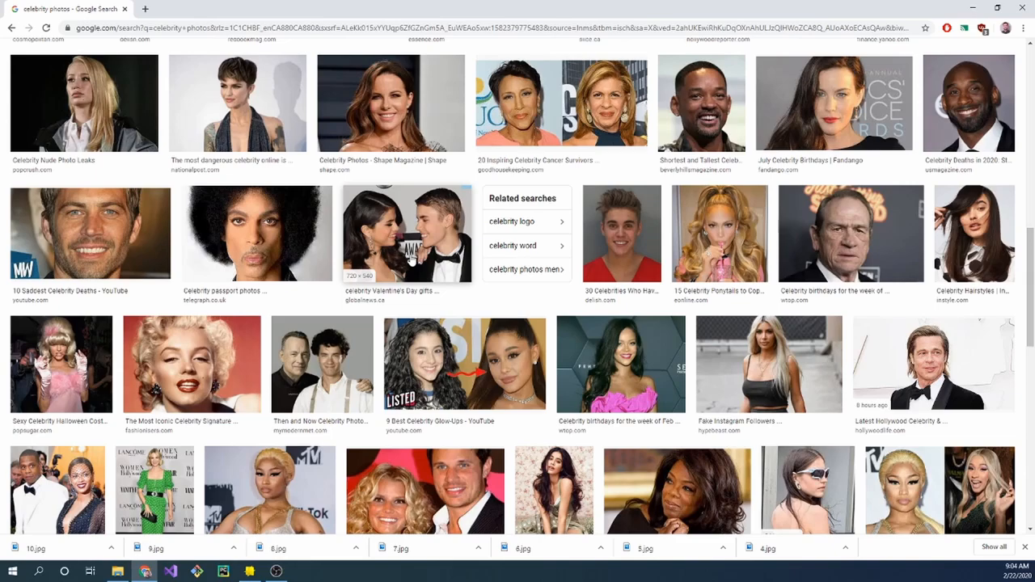
scroll(up, 3)
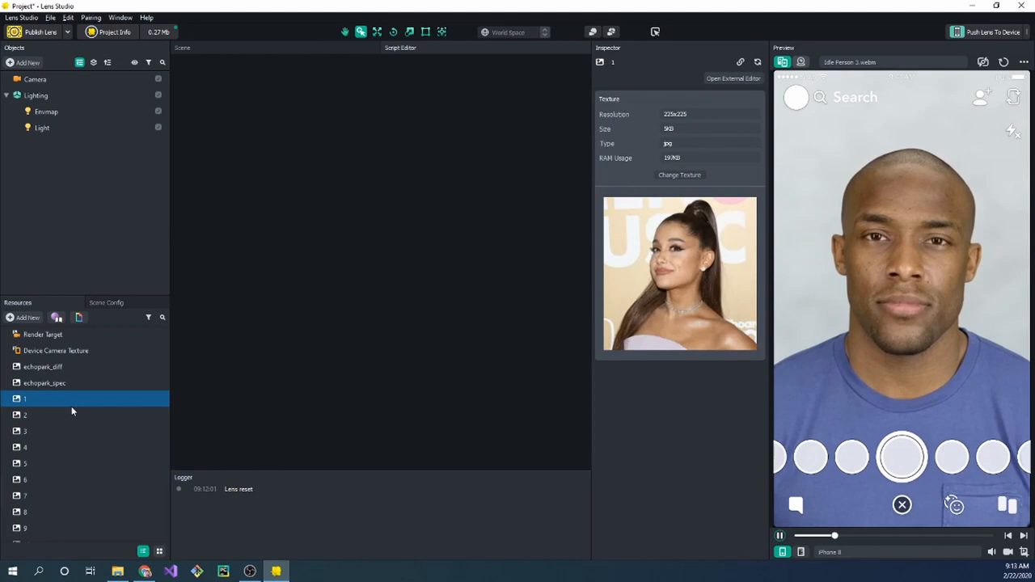
click(24, 430)
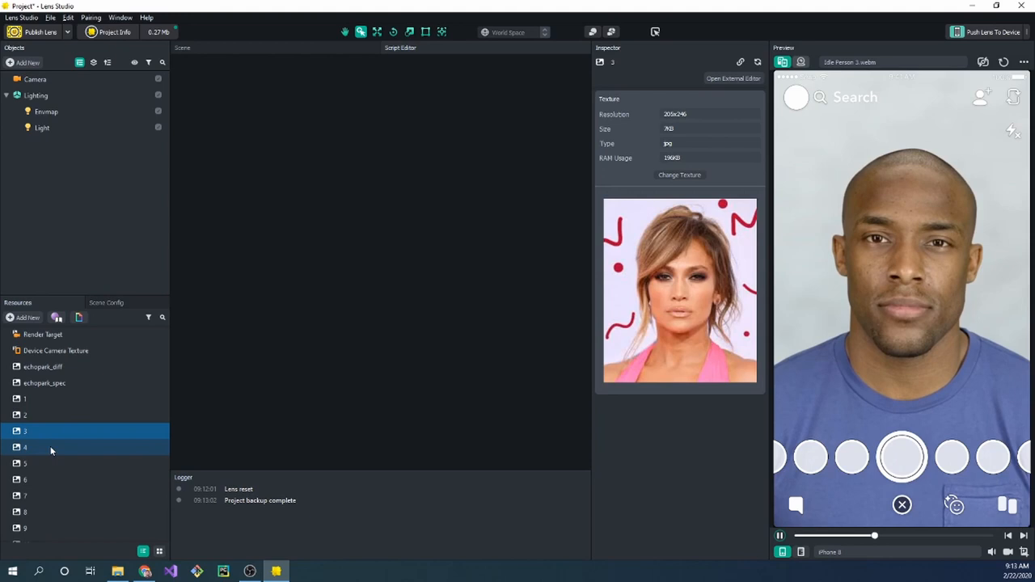
click(26, 463)
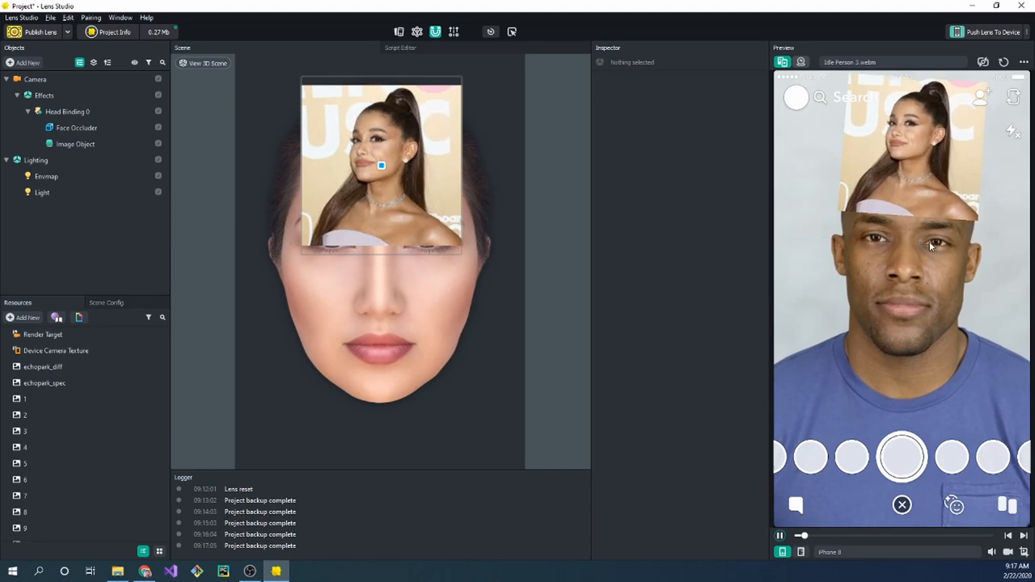
- Select the head-binding hierarchy item for the image object floating above the forehead
click(26, 317)
text(ImageController)
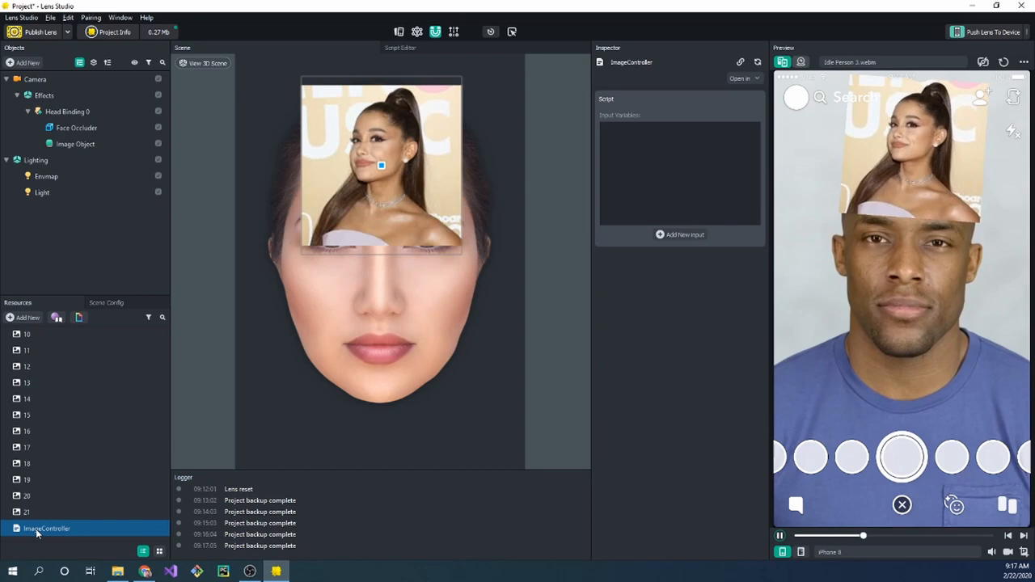
- Bring the ImageController script up in the Script Editor with its default starter code
click(401, 47)
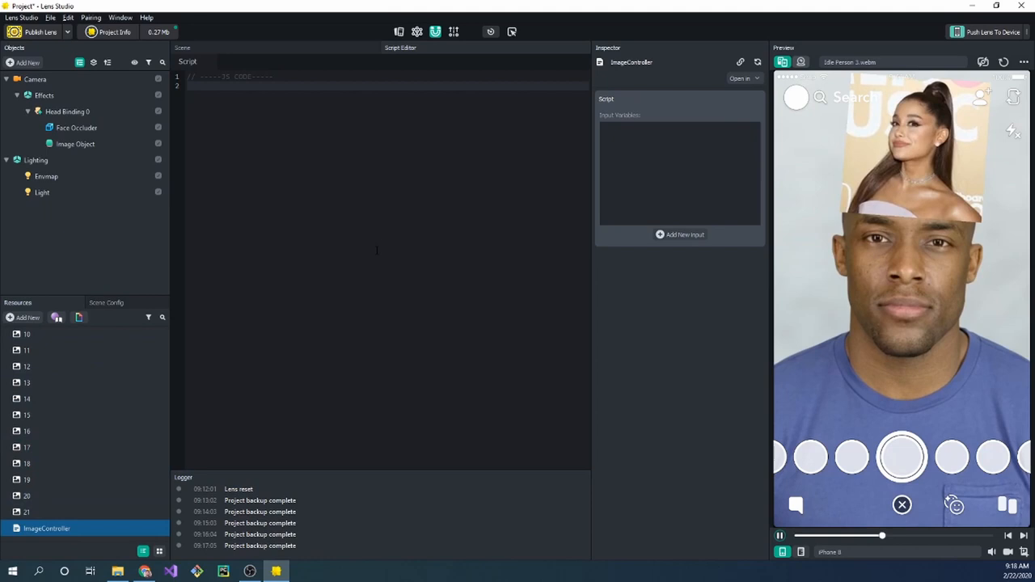
click(74, 144)
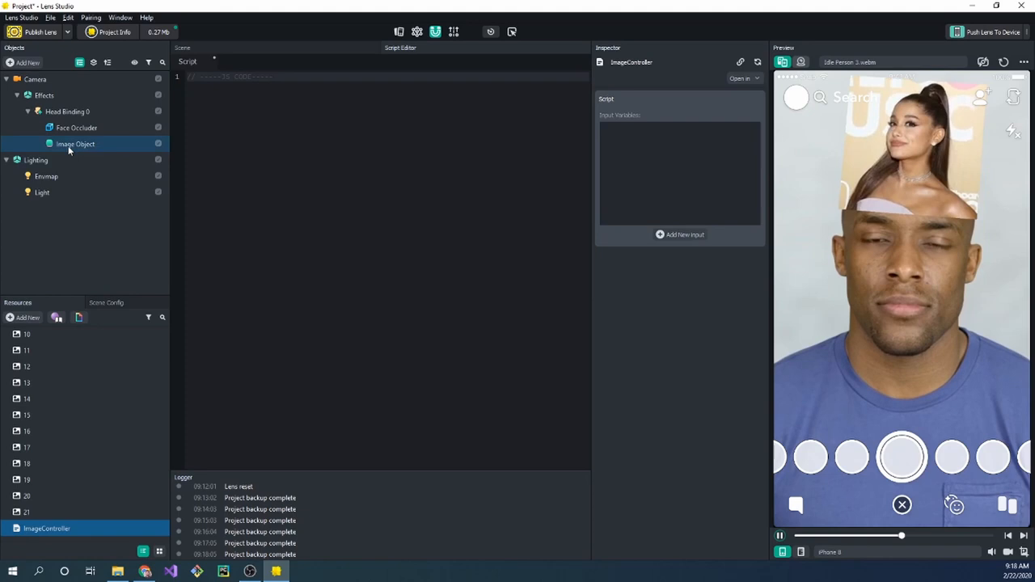
click(75, 142)
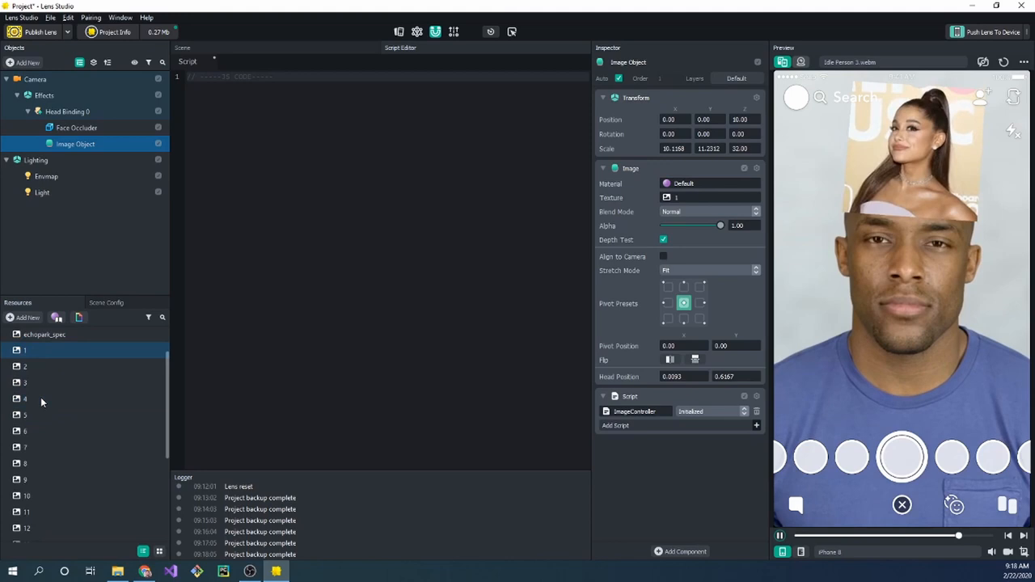
scroll(down, 3)
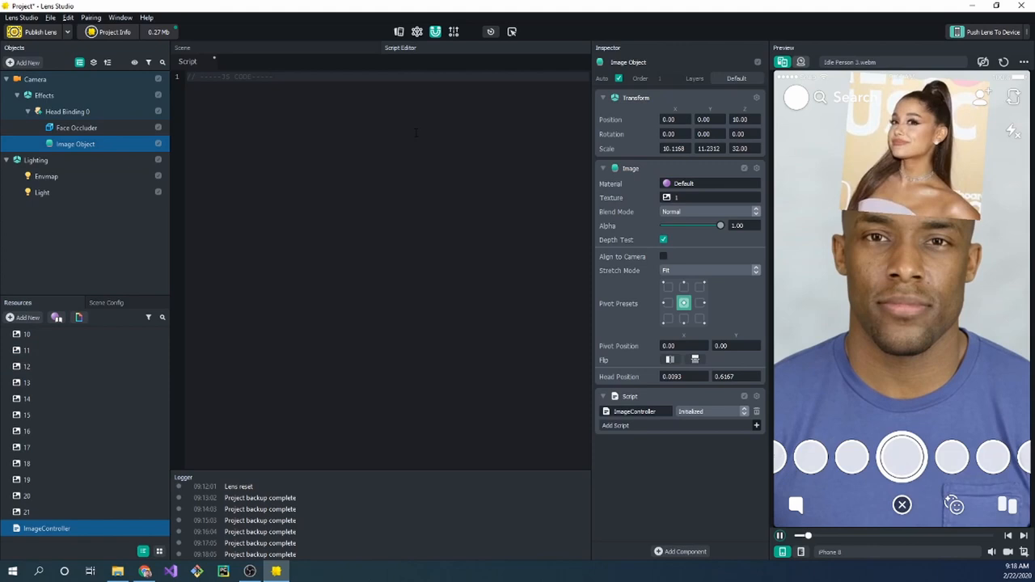
text(// @input string)
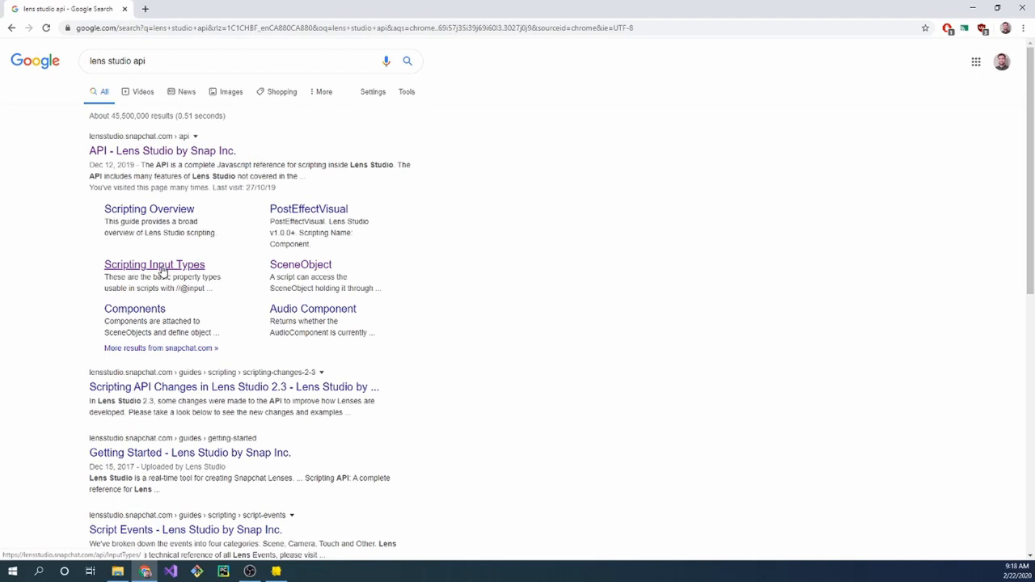
- Look through the Image and Asset class pages in the Lens Studio API reference
click(162, 150)
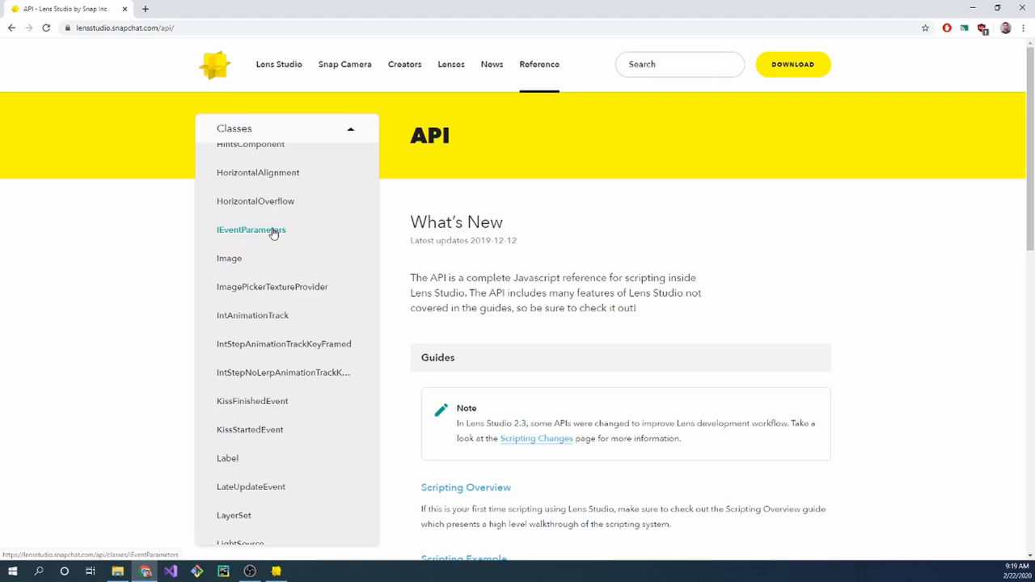
click(229, 259)
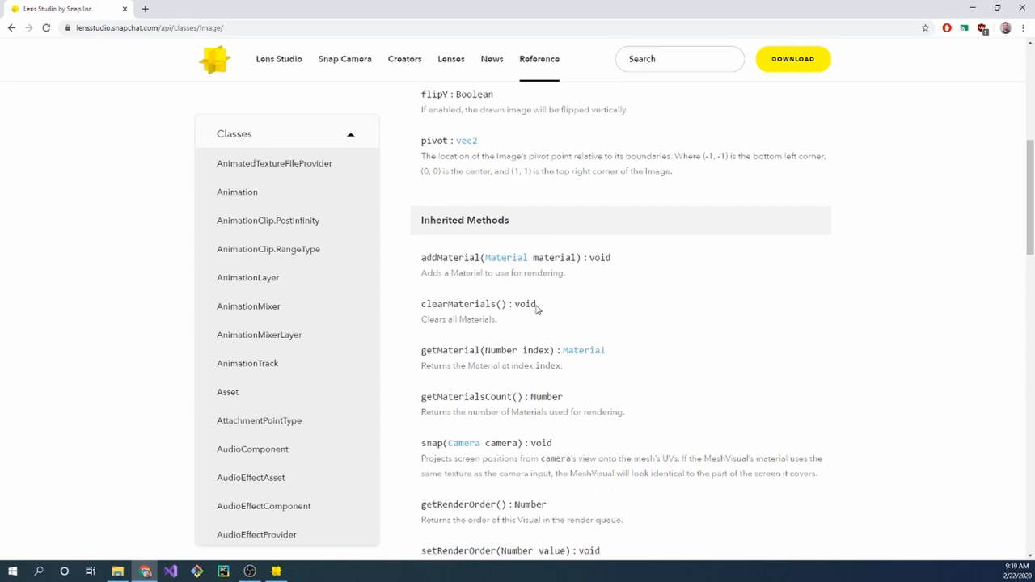
scroll(down, 3)
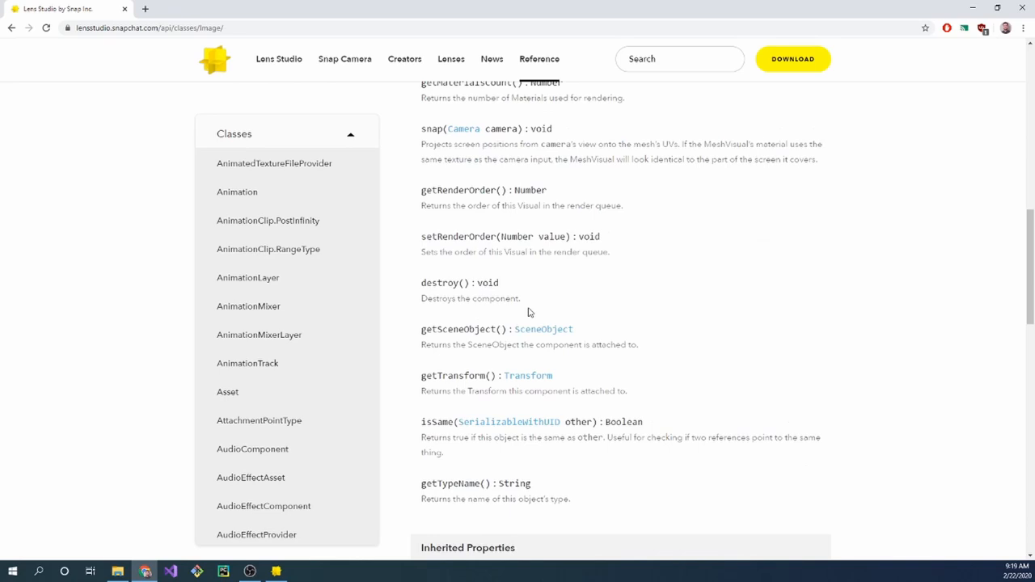
click(227, 391)
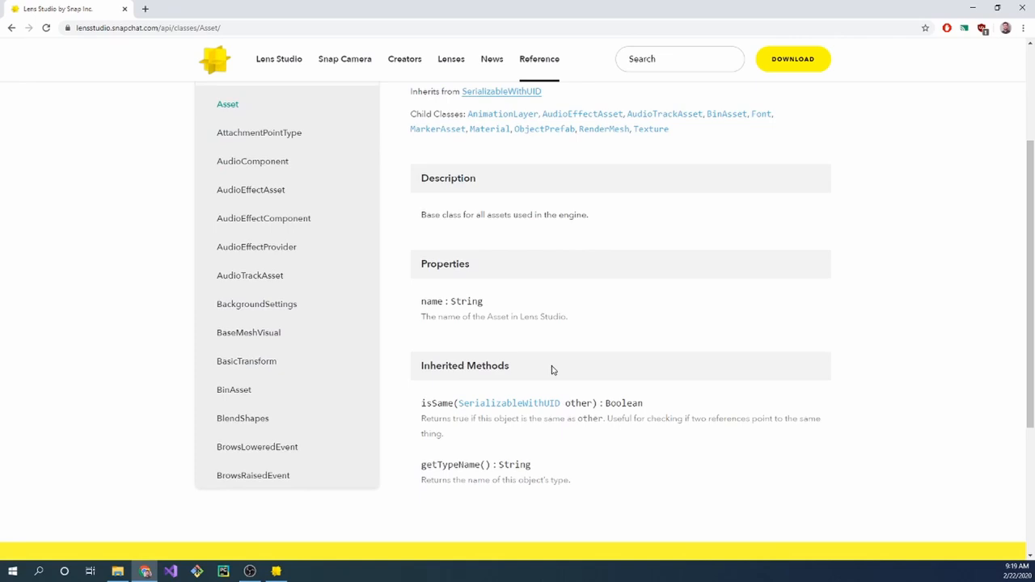
scroll(up, 3)
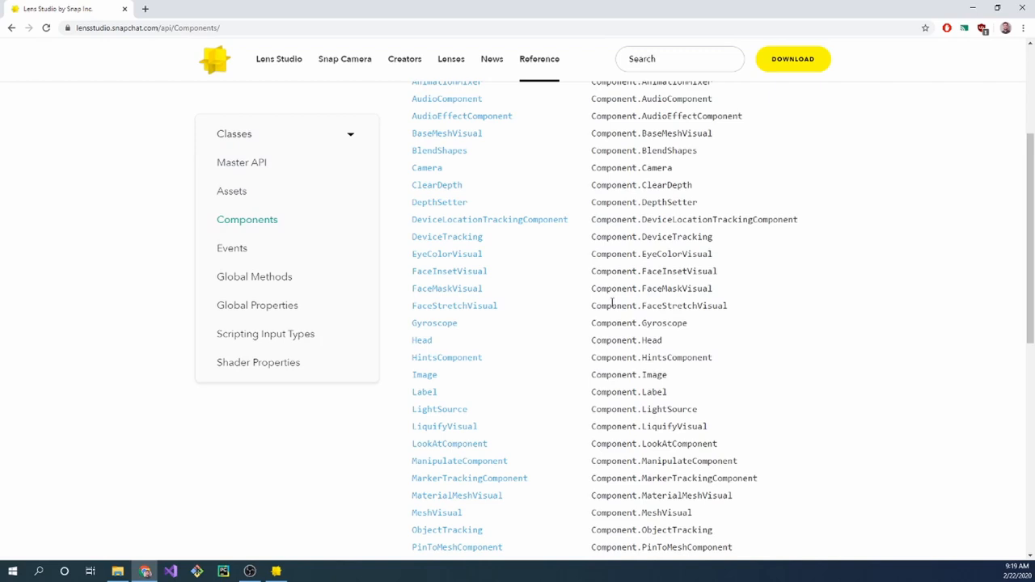
- Review the Image component's reference page and its inherited methods
scroll(down, 3)
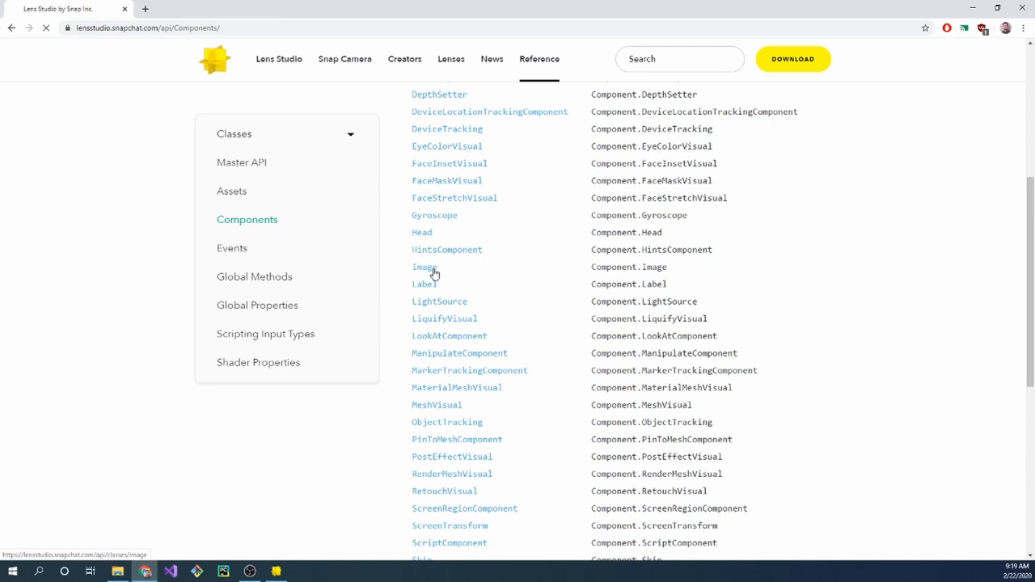
click(423, 267)
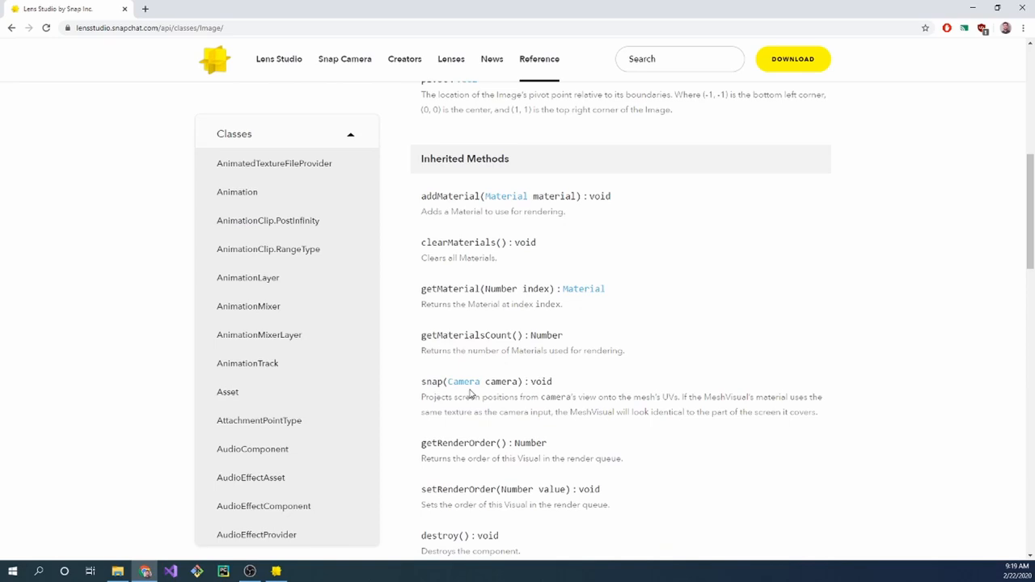
scroll(down, 3)
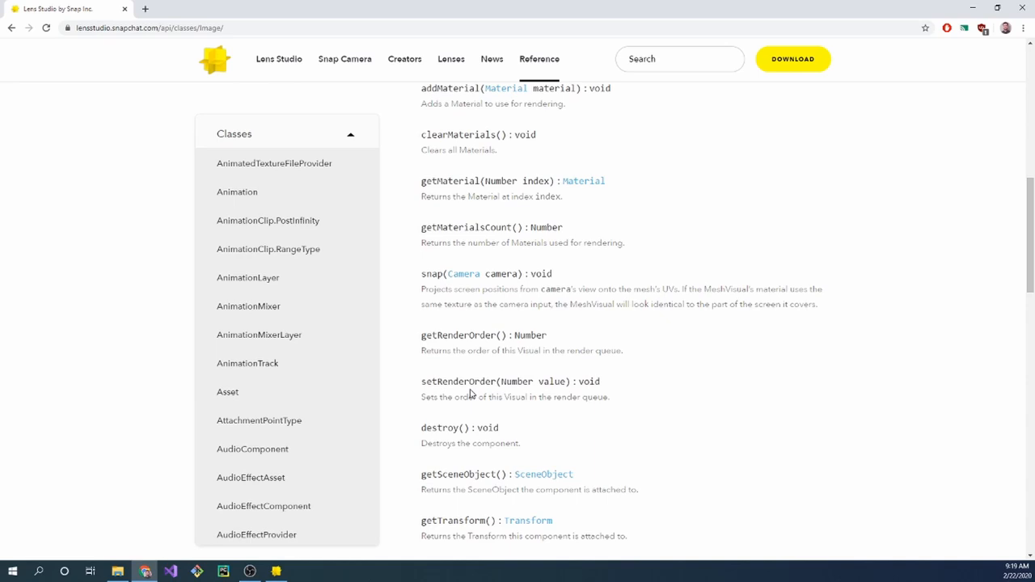
scroll(up, 3)
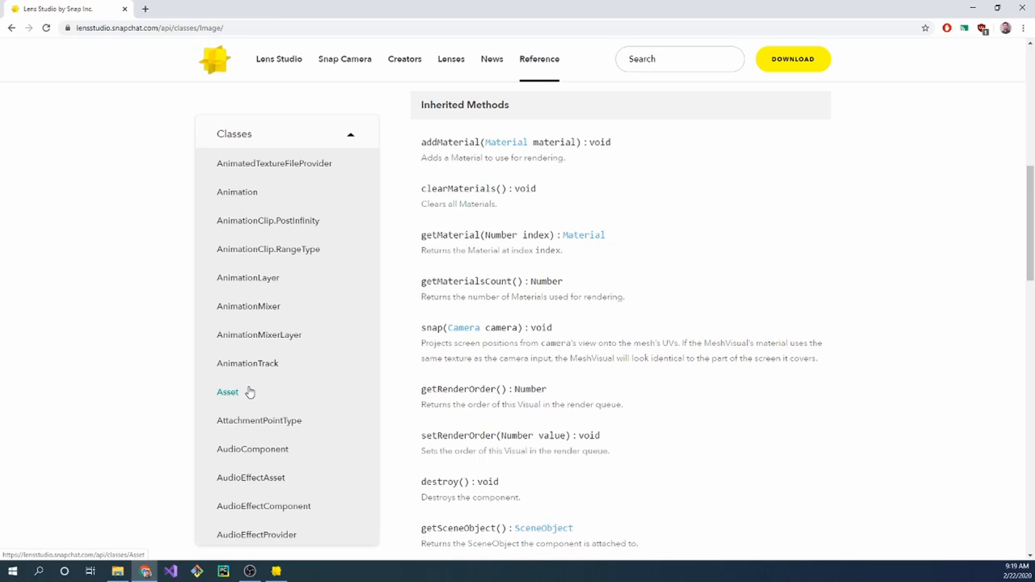
click(275, 573)
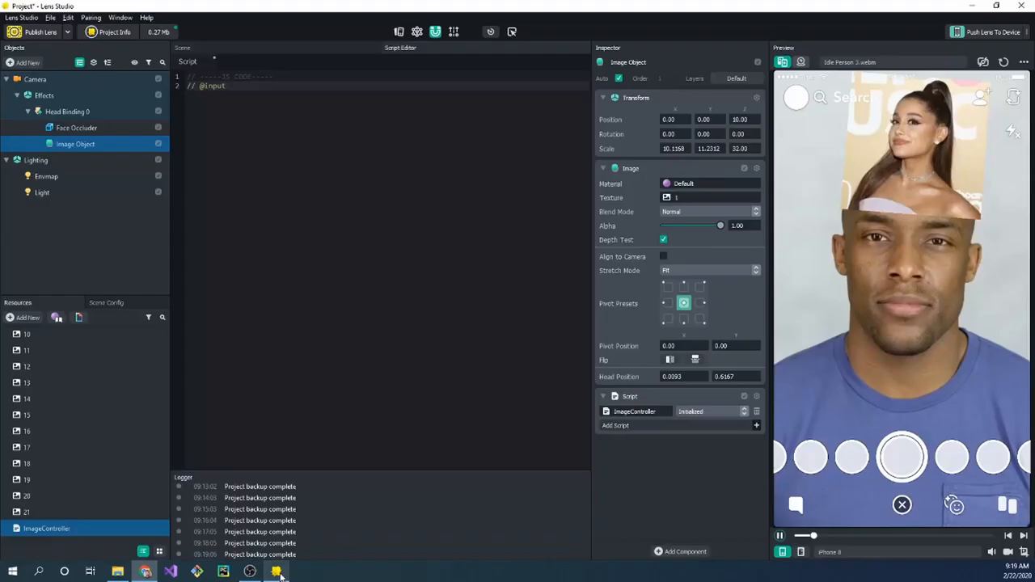
text(Ass)
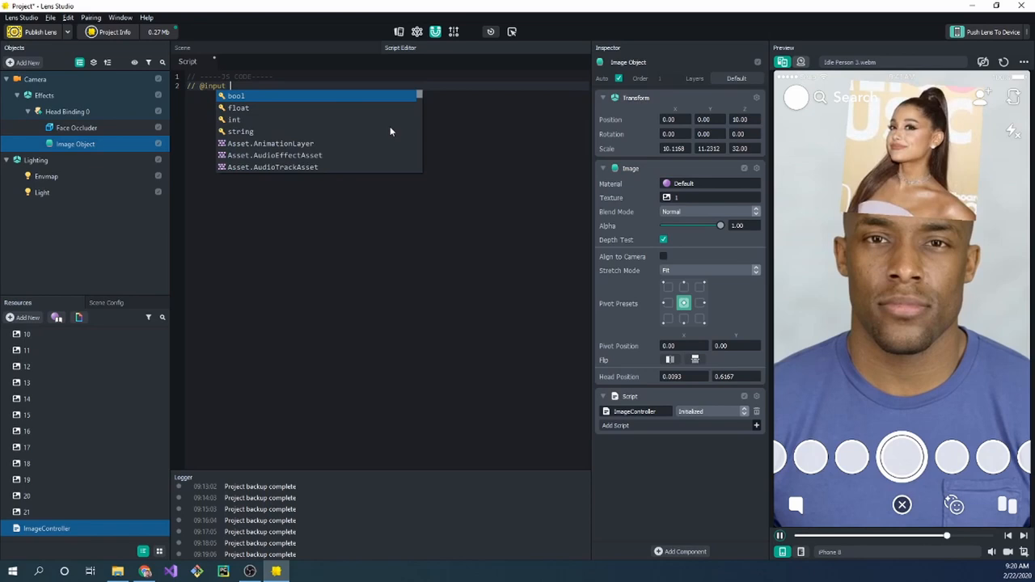
text(Texture[] images)
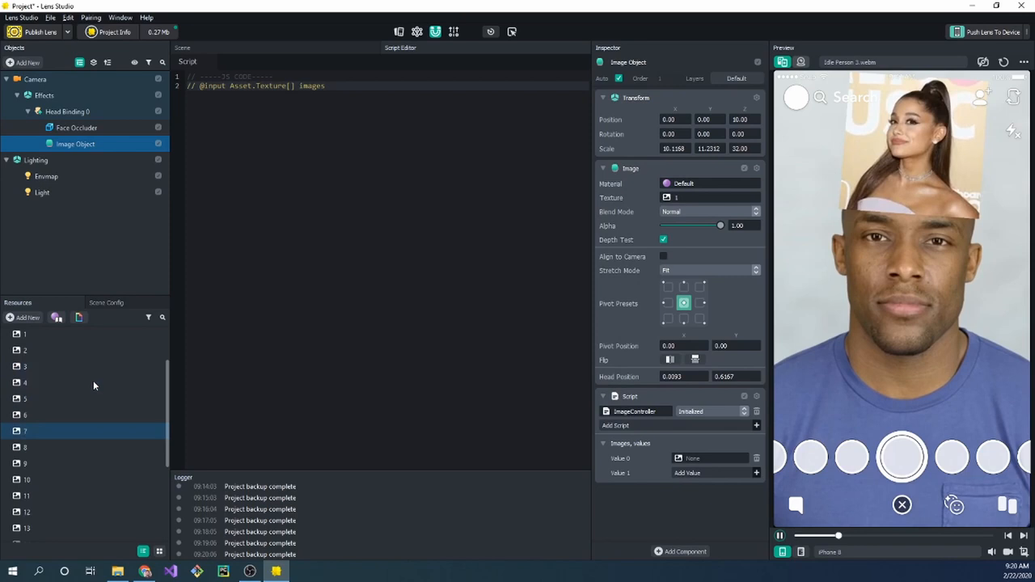
- Pick numbered photo textures from the texture chooser into the Images list slots
click(24, 349)
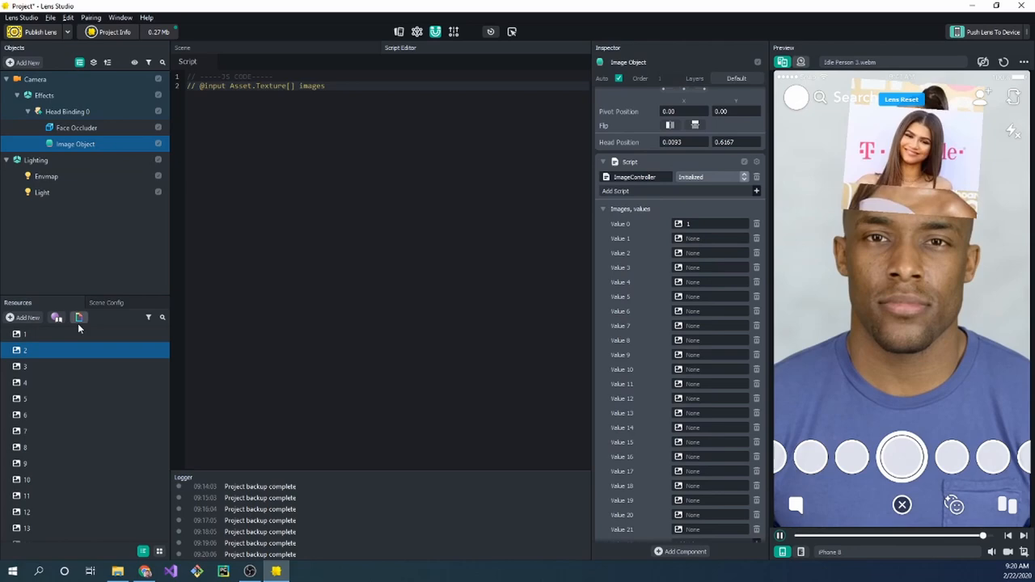
click(693, 224)
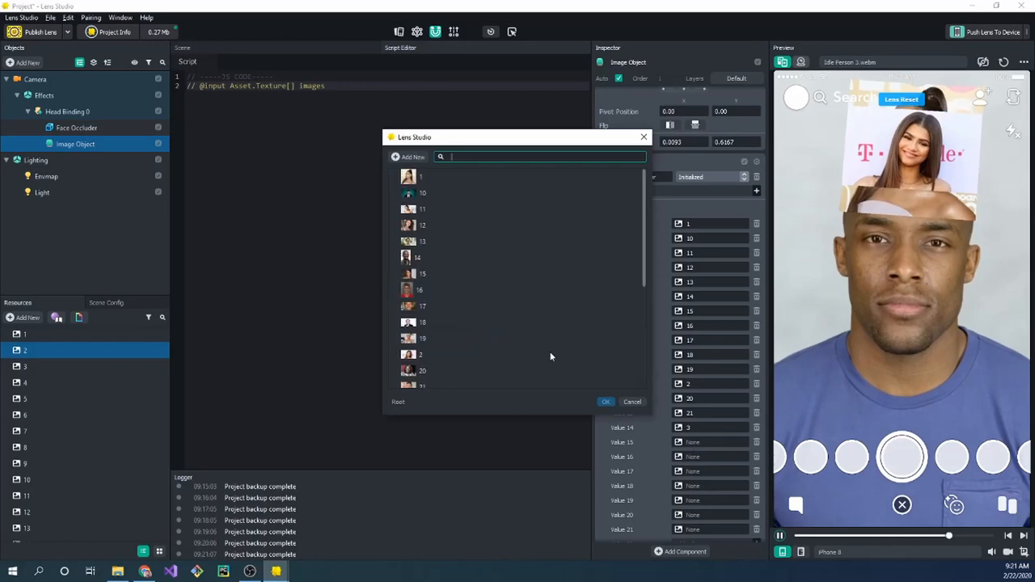
click(605, 401)
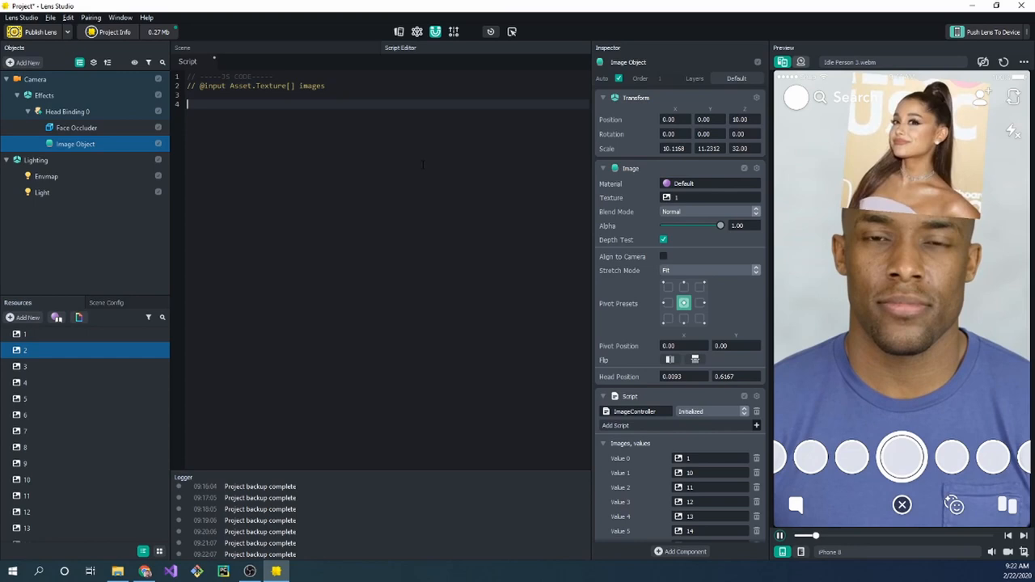
- Create the update event guarded by script.images && script.images.length > 0
text(var)
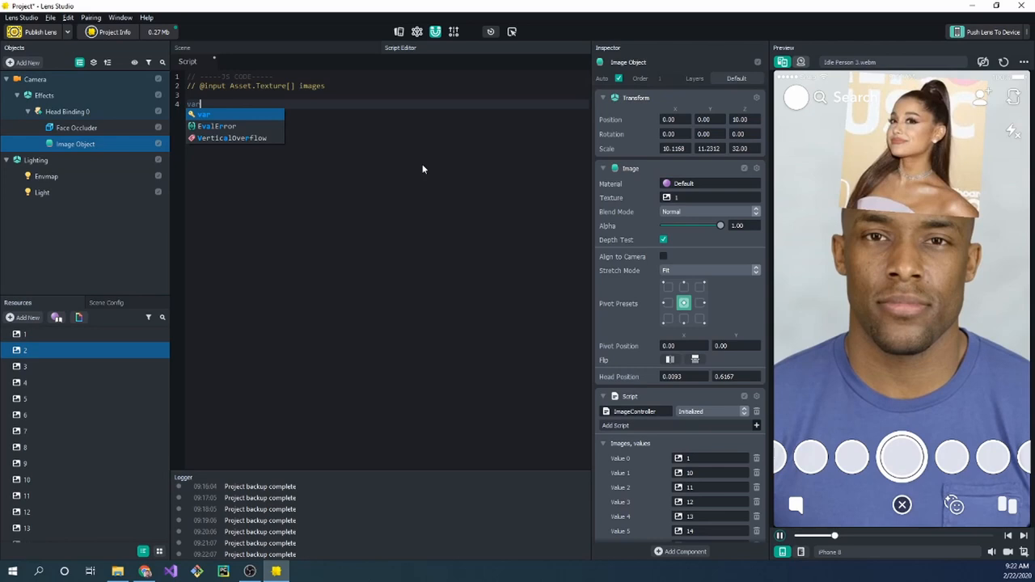
text(updateEvent = script.createEvent("UpdateEvent");)
text(if()
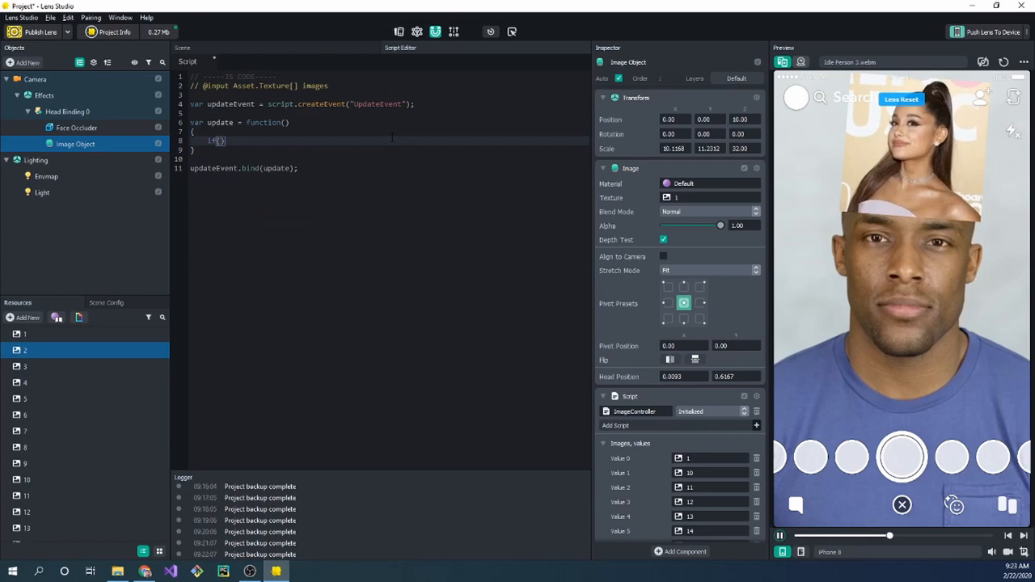
text(images && images.len)
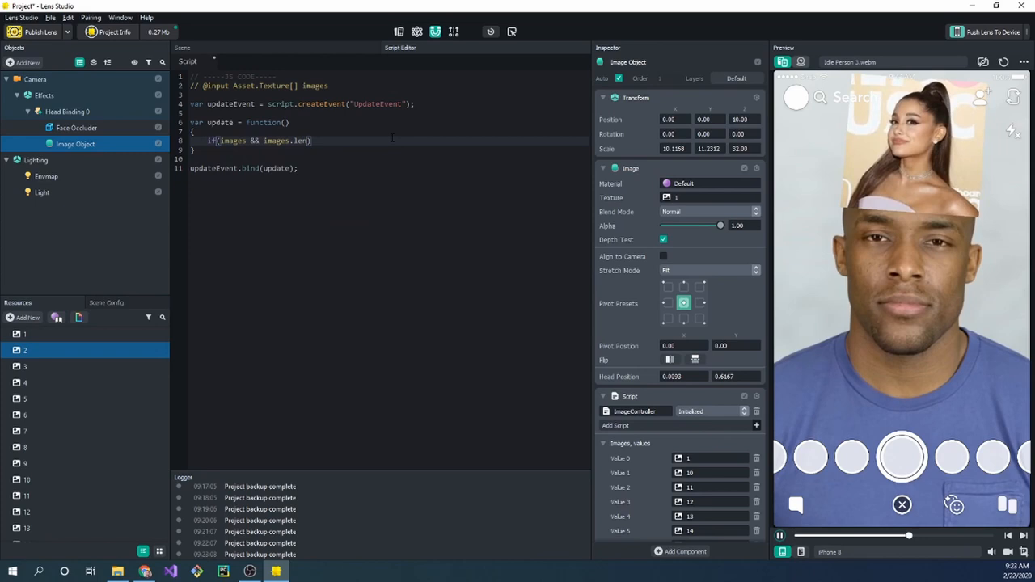
text(script.images &)
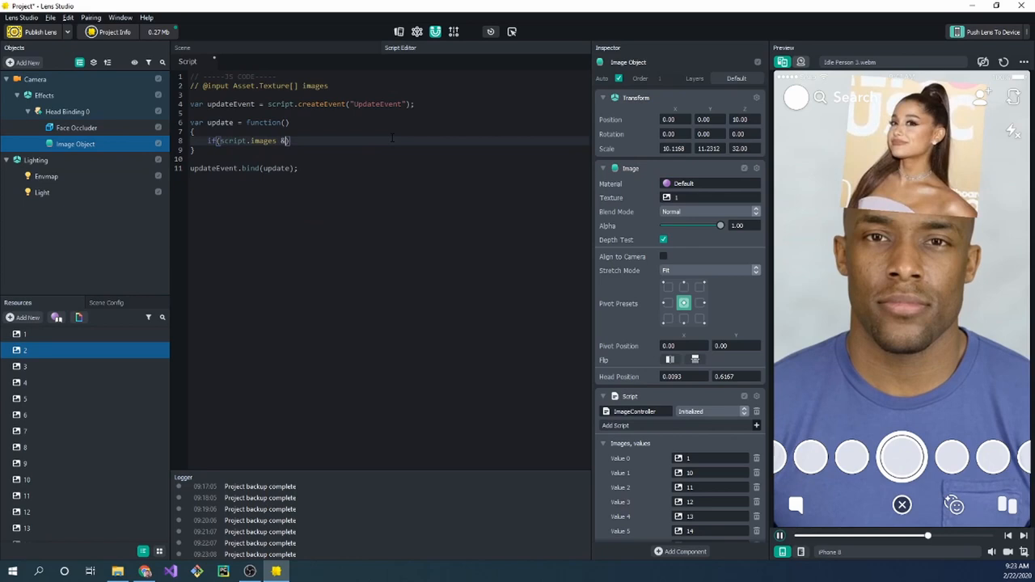
text(&& script.images.length > 0)
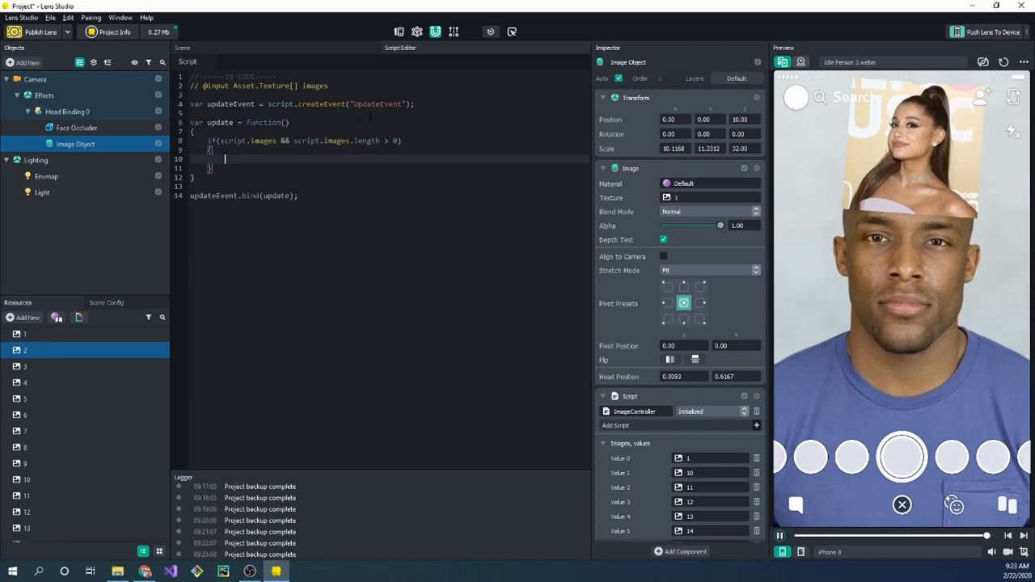
- Set nextImageChangeTime = getTime() + 0.5 and start the init function
text(var nextImageChangeTime;)
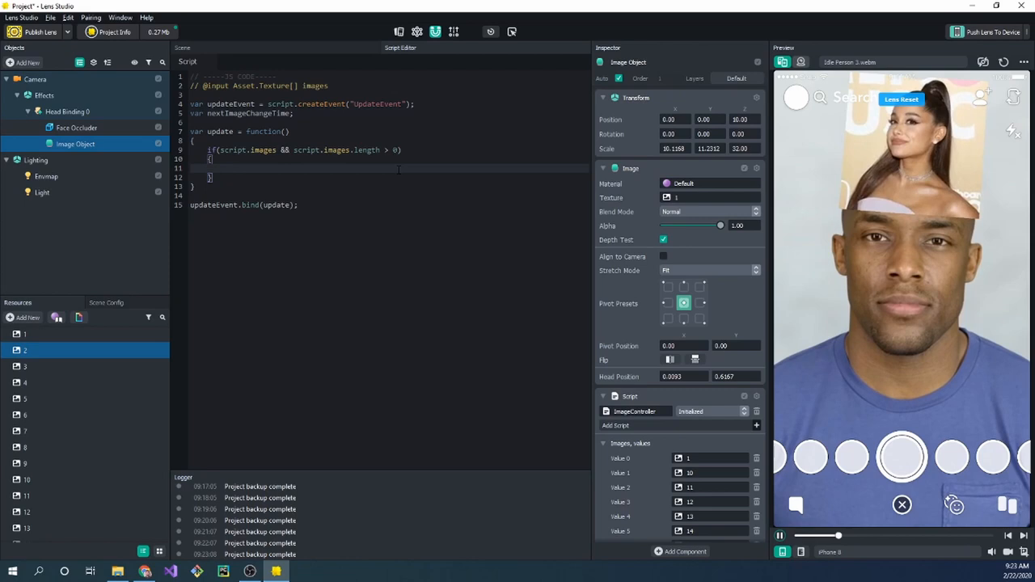
text(nextImageChangeTime = getTime())
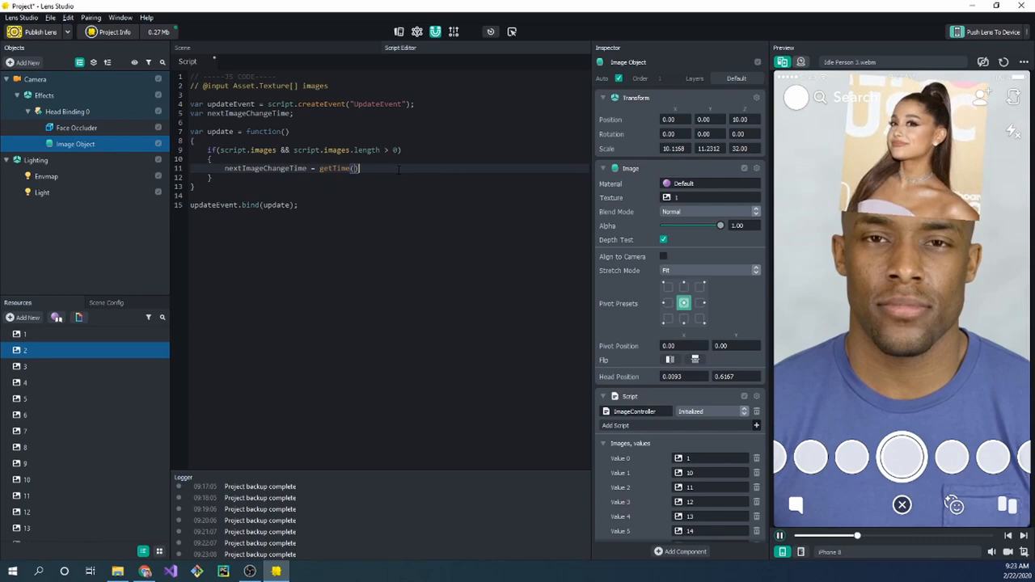
text(+ 0.5;)
text(var turnOnEvent = script.createEvent()
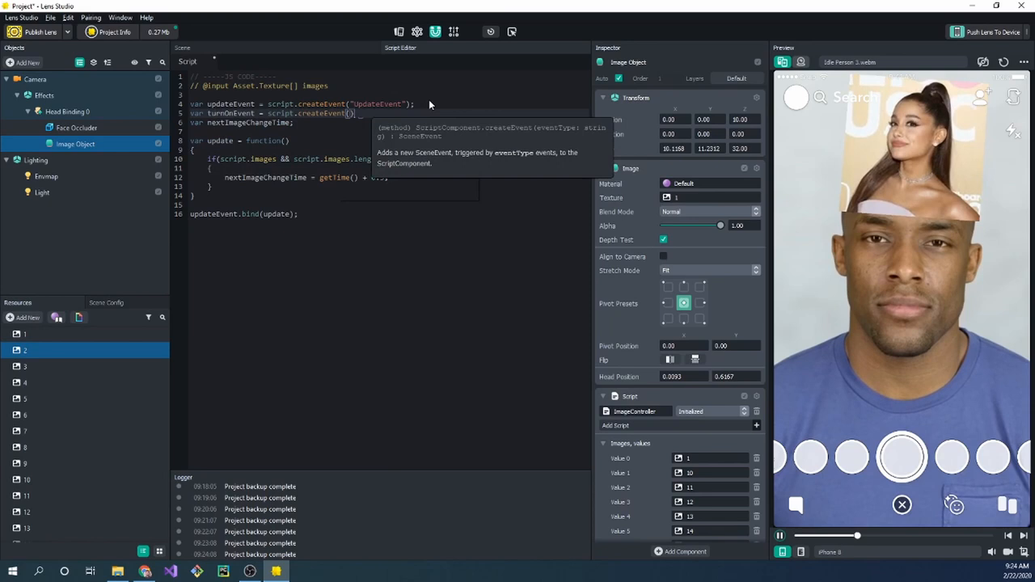
text(var init = func)
text(image.clearMaterials();)
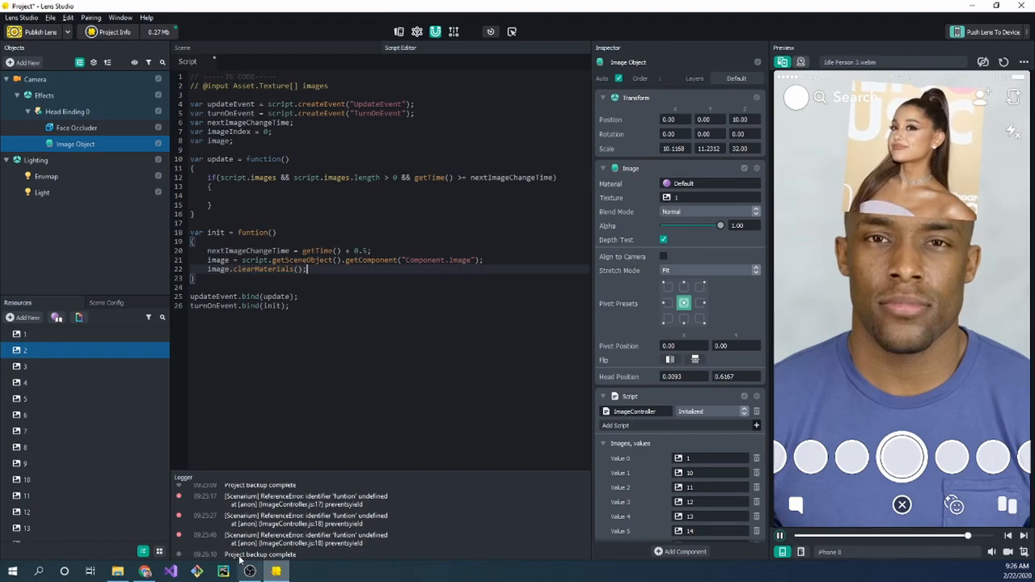
- Check the Image component's mainPass.baseTex example in the browser API reference, then return to the script
click(146, 573)
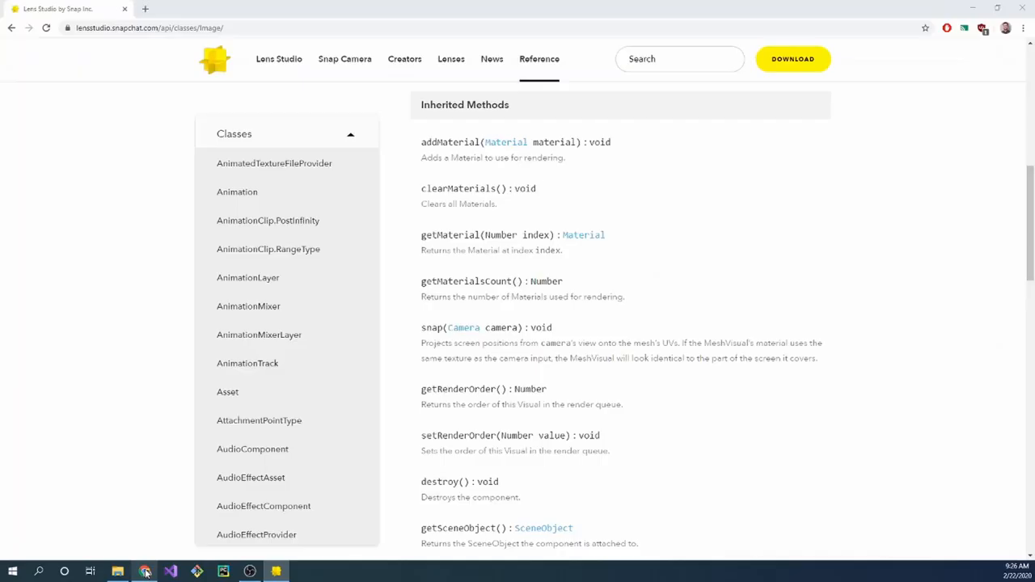
scroll(down, 3)
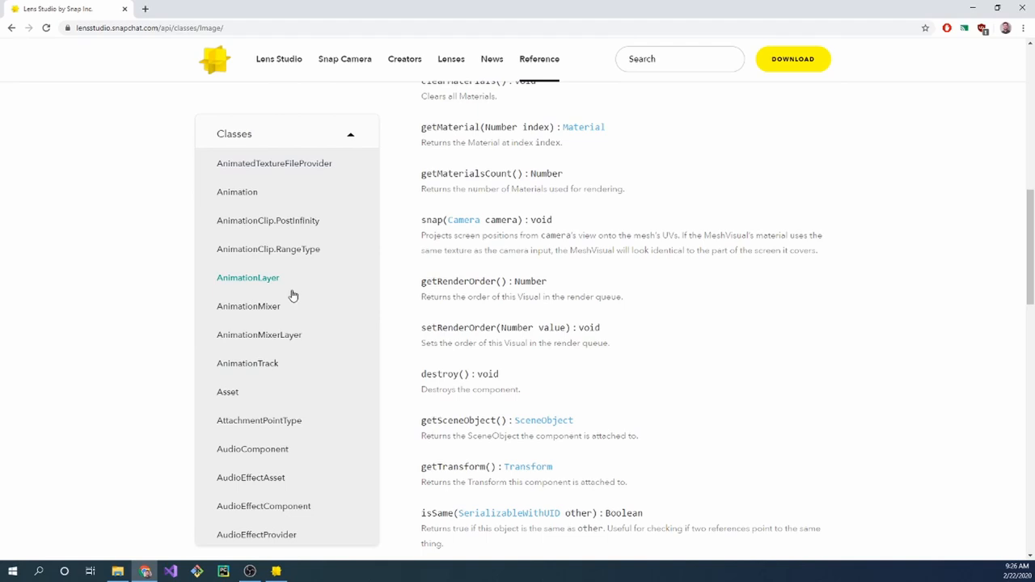
click(245, 220)
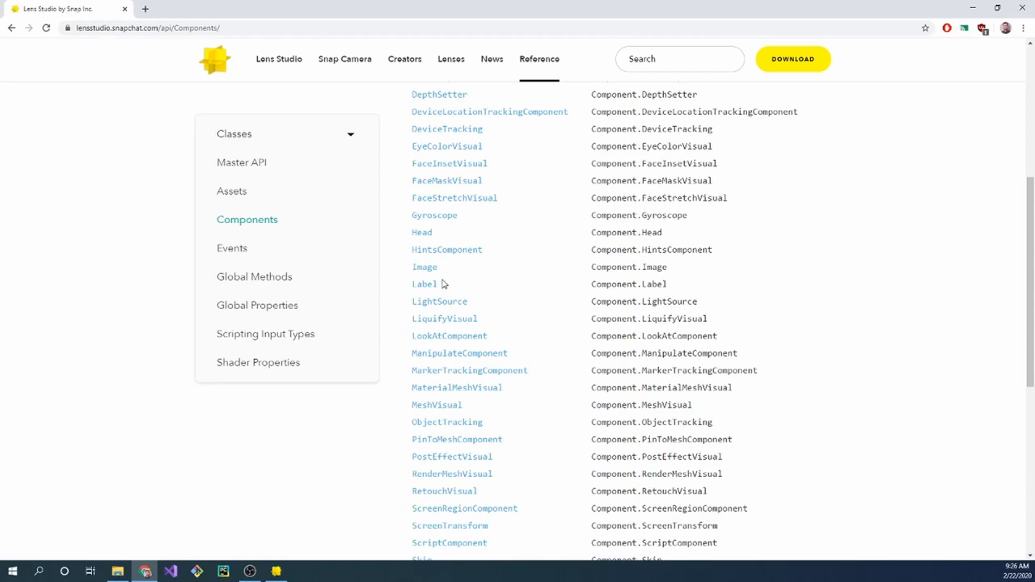
click(424, 267)
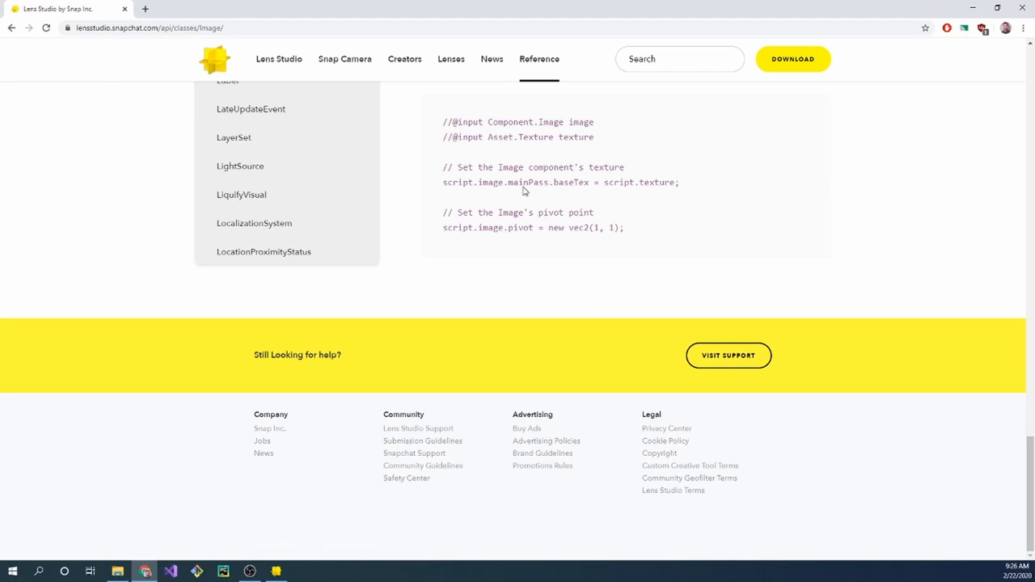
mouse_move(532, 209)
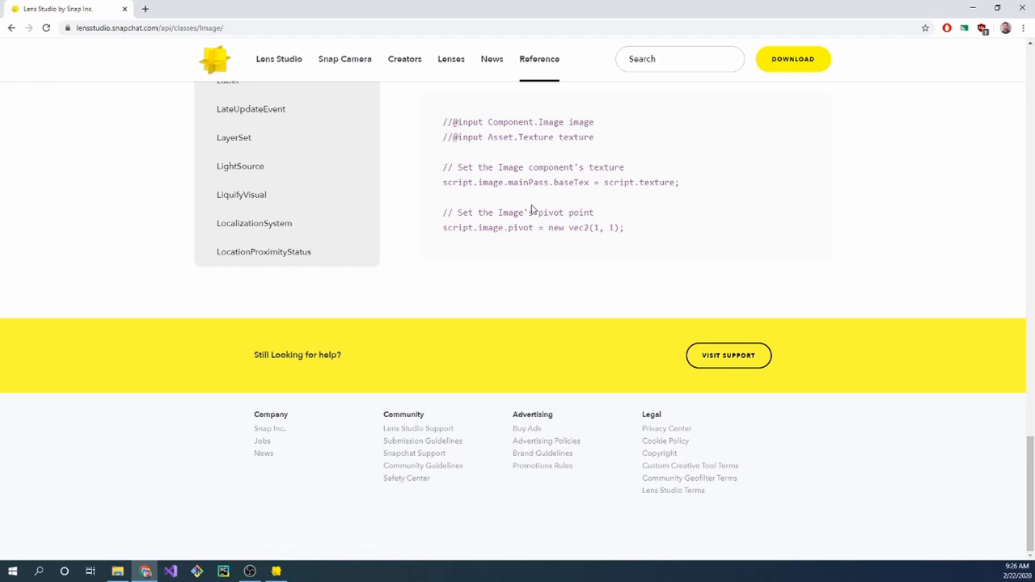
mouse_move(510, 190)
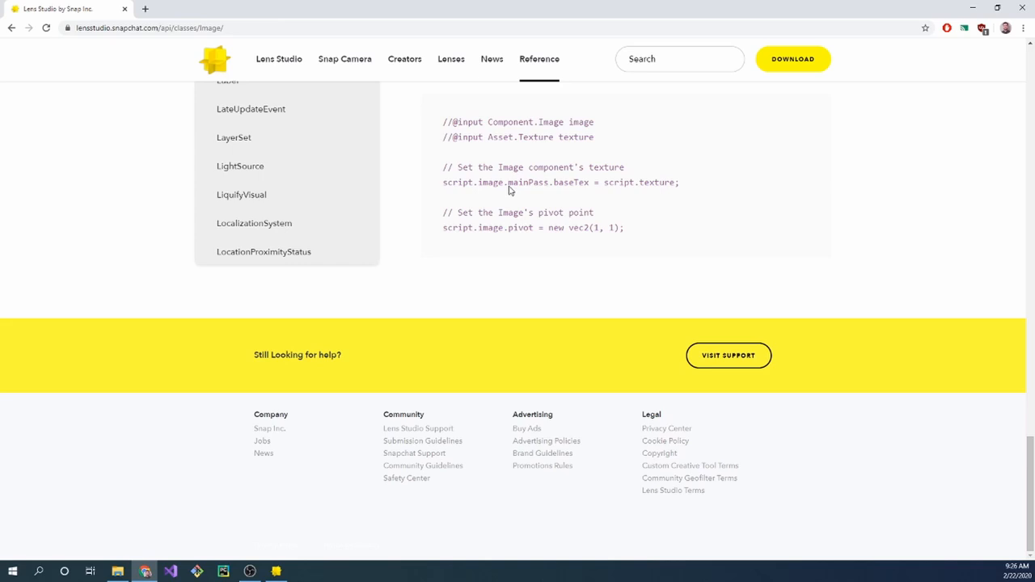
click(275, 573)
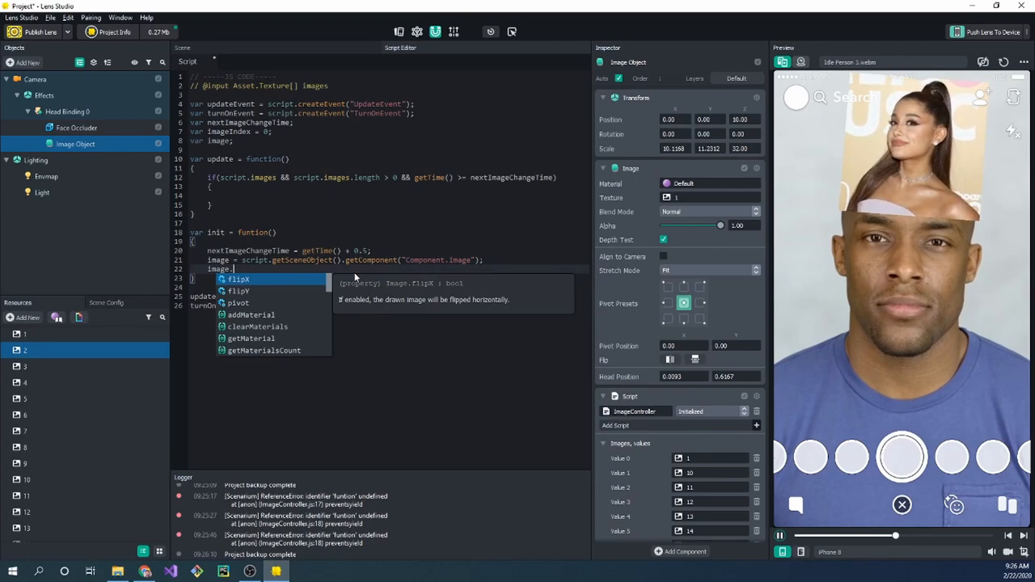
- Assign image.mainPass.baseTex = script.images[imageIndex] and reset imageIndex to 0 past the list end
text(mainPass.baseTex =)
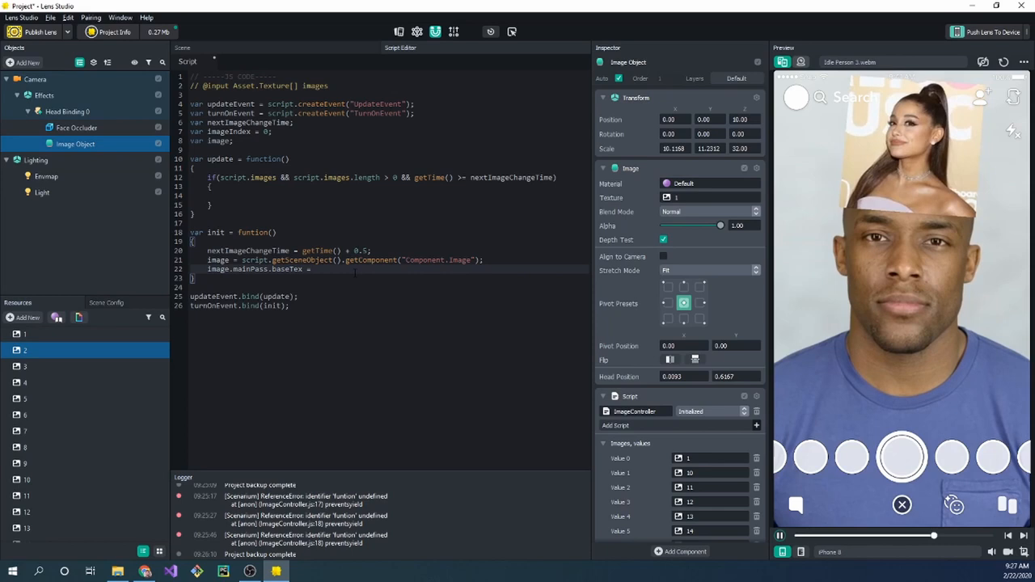
text(script.images[])
click(390, 196)
text(if(++)
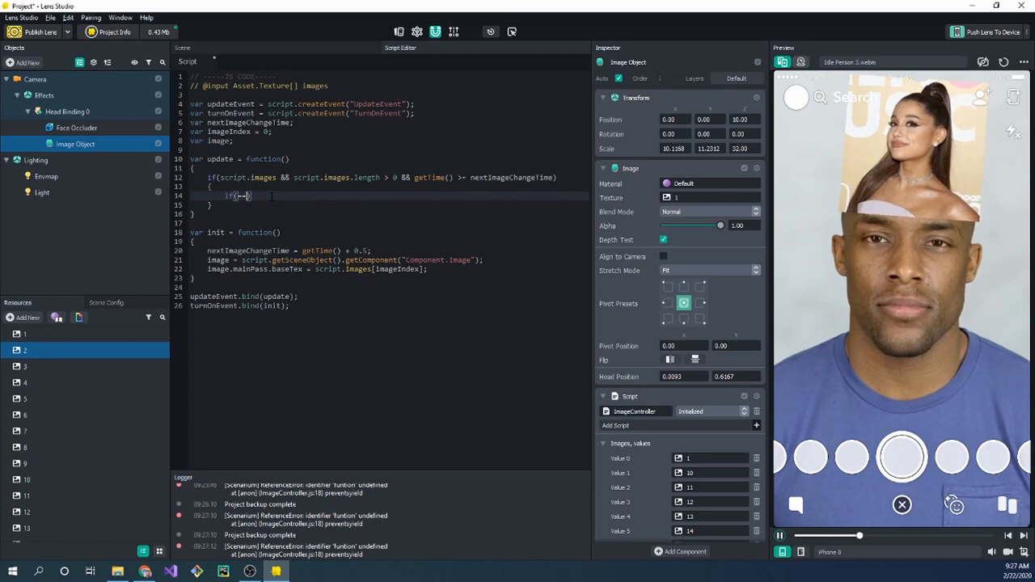
text(+imageIndex >= script.images.length)
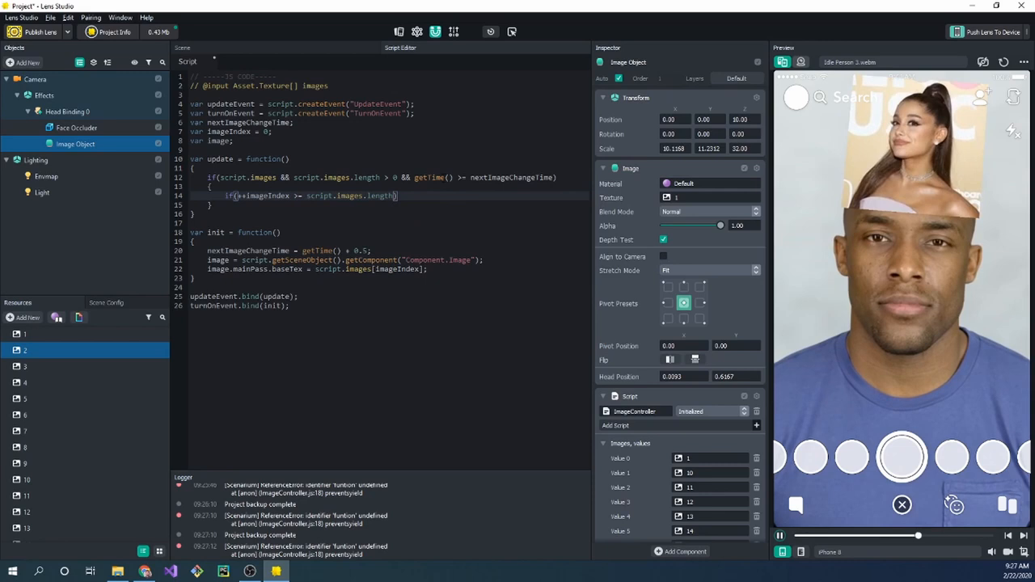
text(imageIndex = 0;)
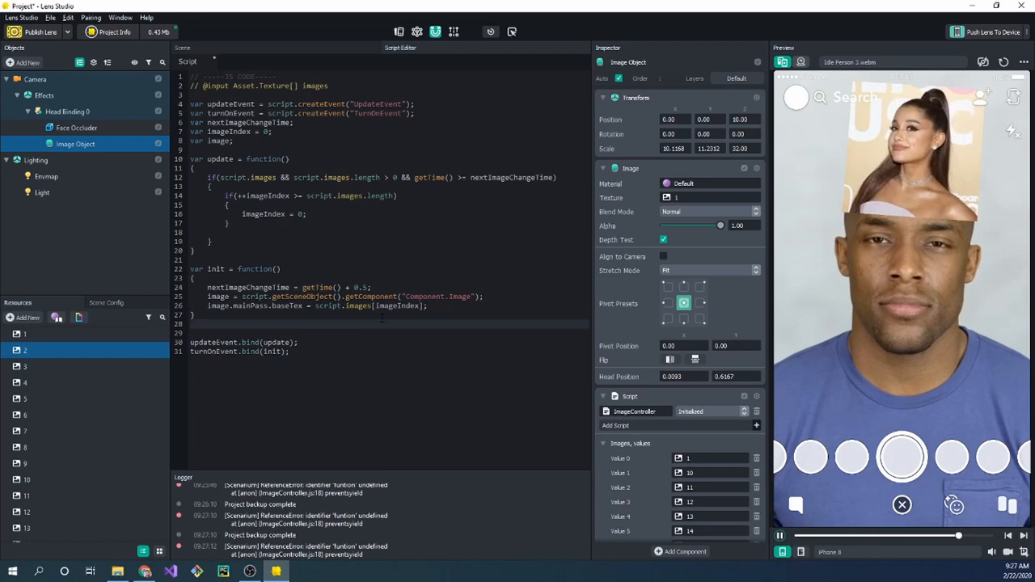
text(function setImage()
text(function stopImages()
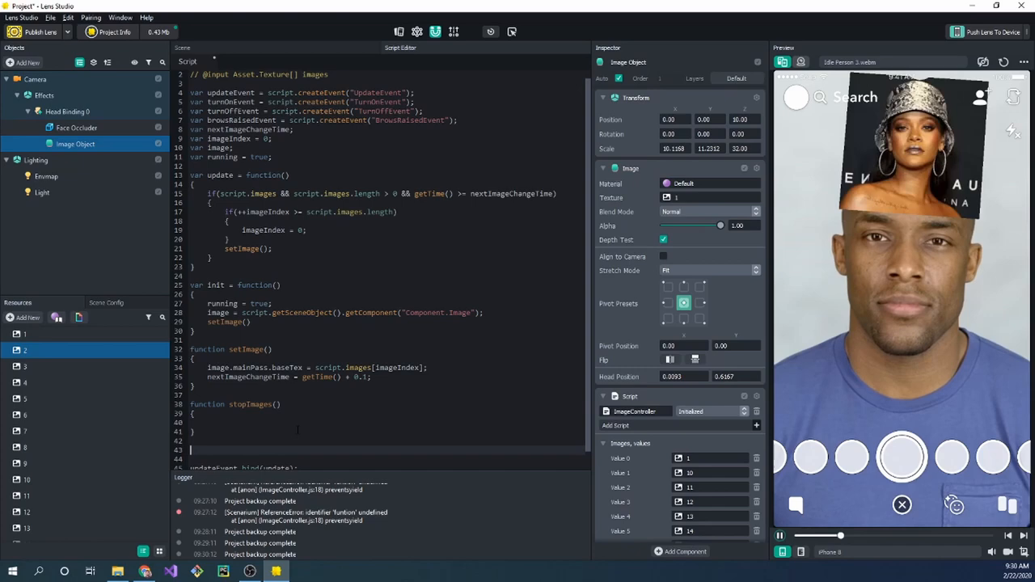
- Write stop/stopImages setting running = false and check the running flag in update
text(var stop = function()
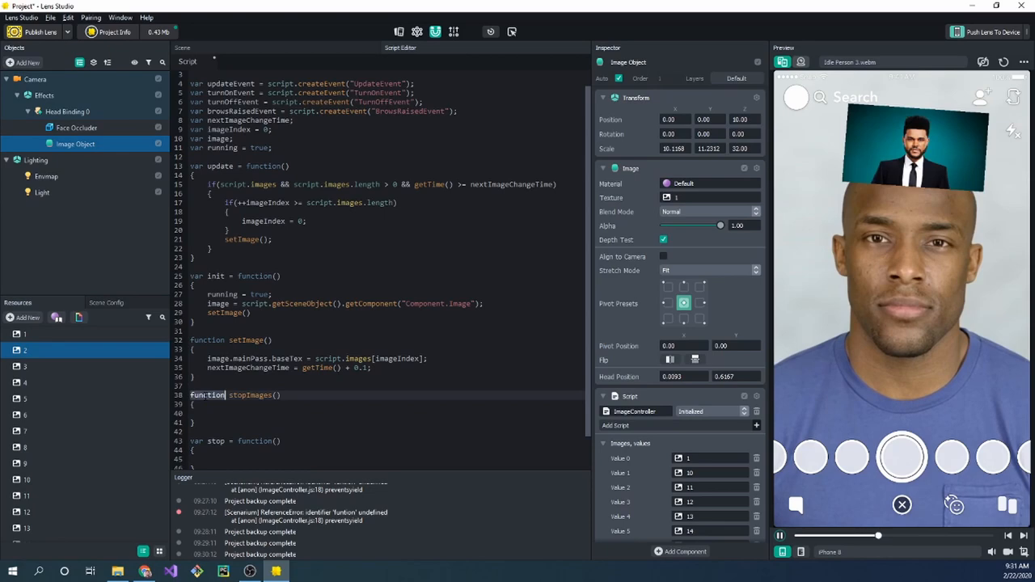
scroll(down, 3)
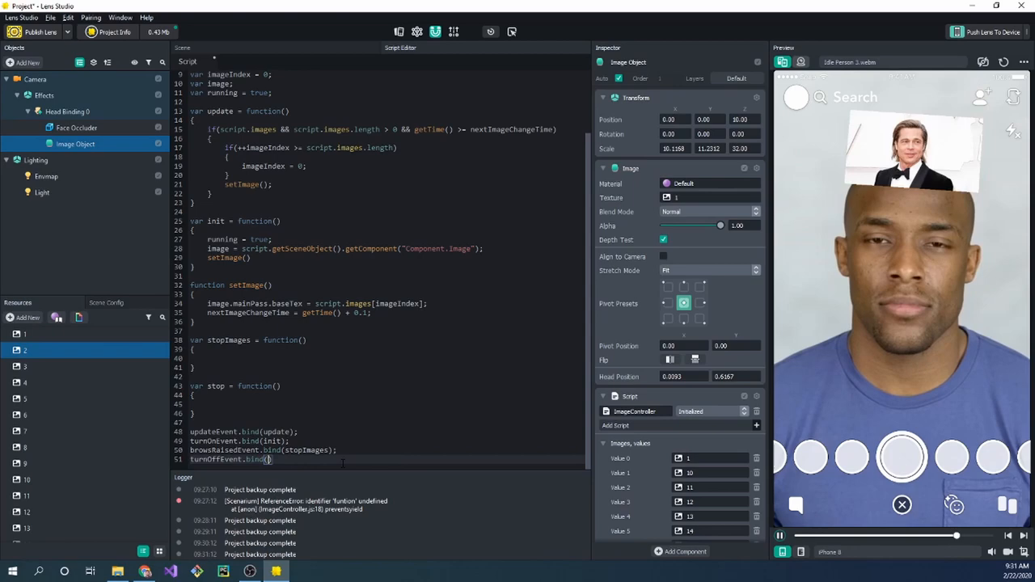
scroll(up, 3)
text(running = false;)
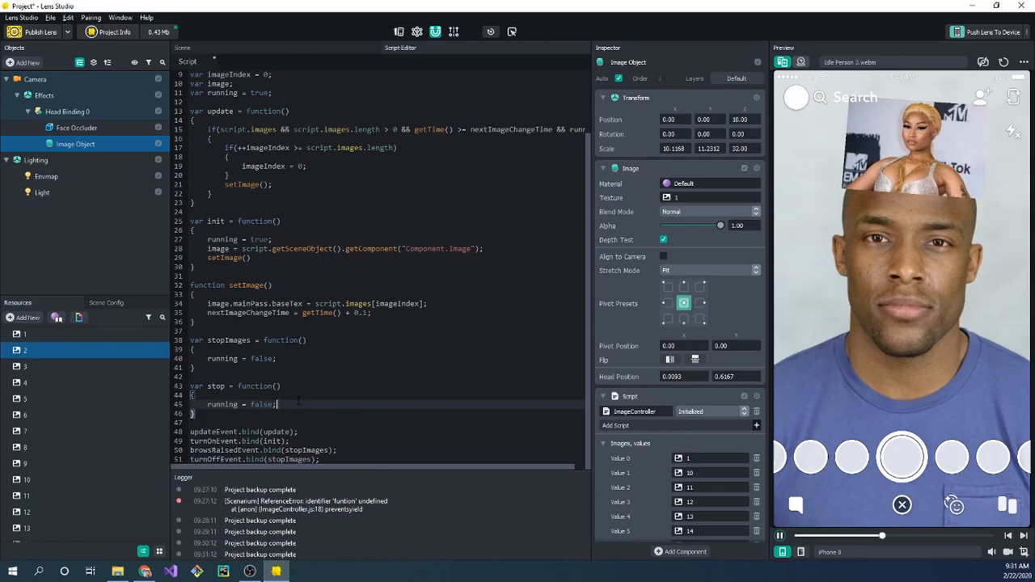
scroll(up, 3)
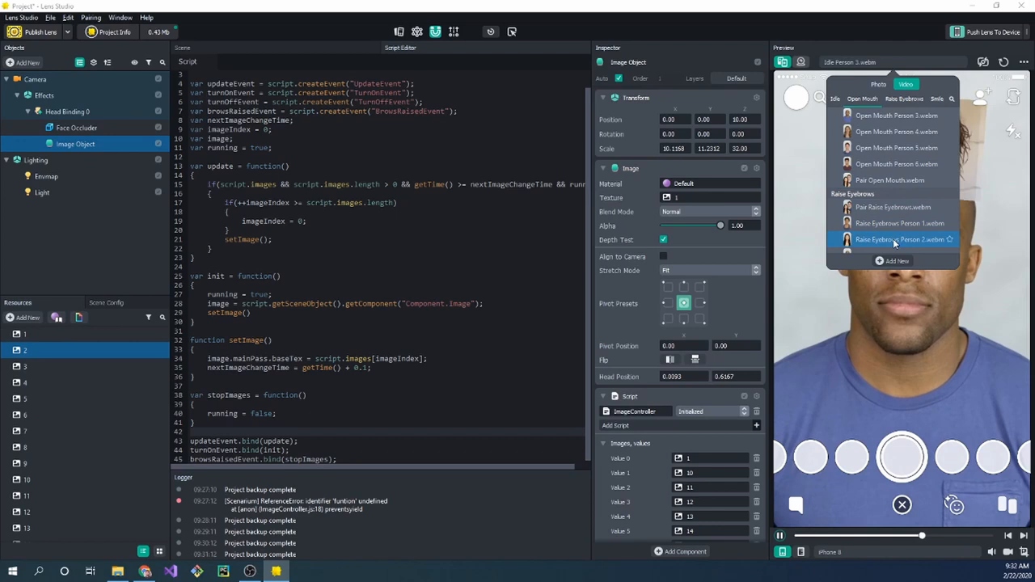
- Switch the preview to the Raise Eyebrows Person 2 sample video
click(900, 240)
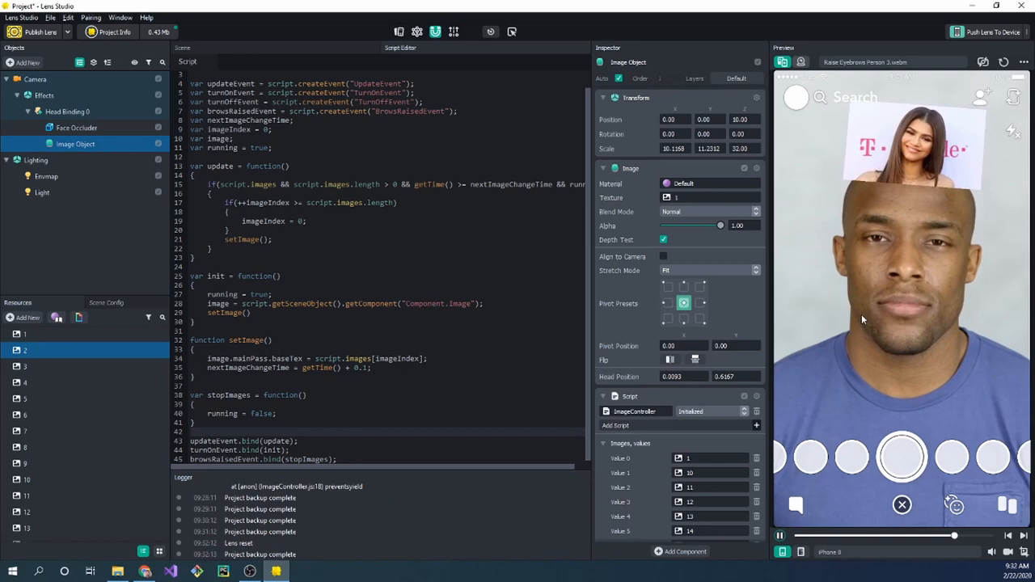
click(1003, 61)
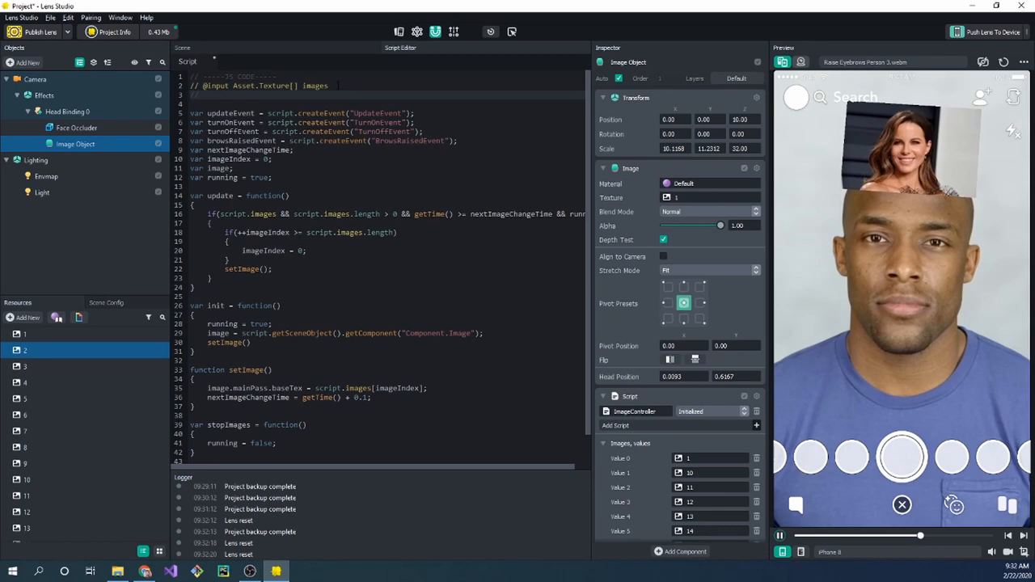
text(// @input string[])
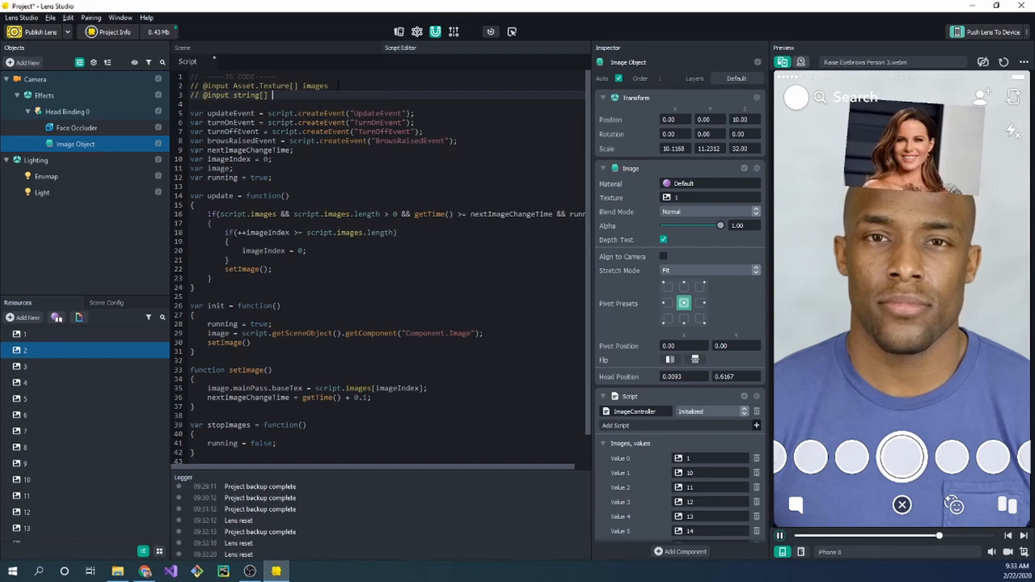
text(names)
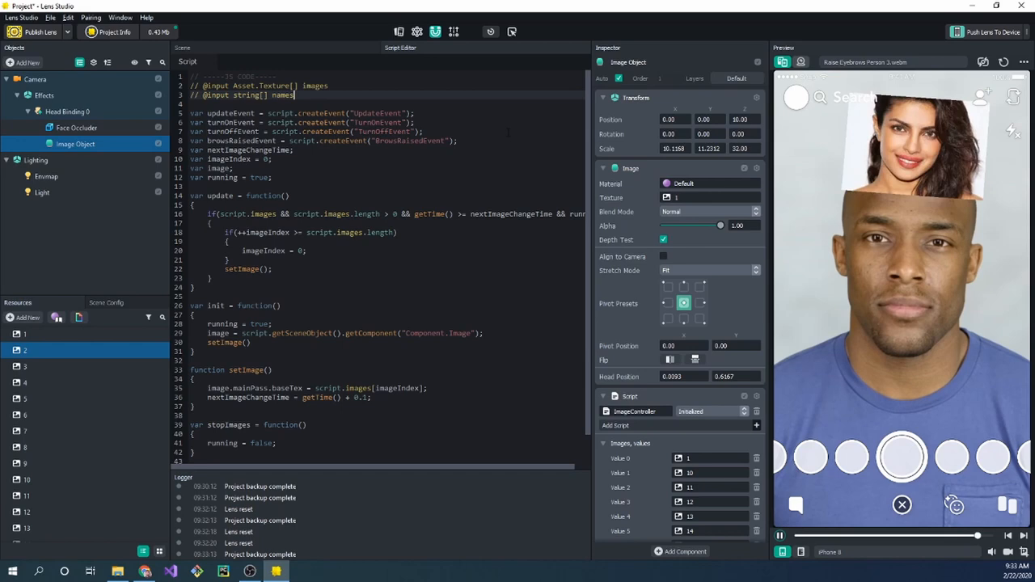
scroll(down, 3)
text(if(script.names )
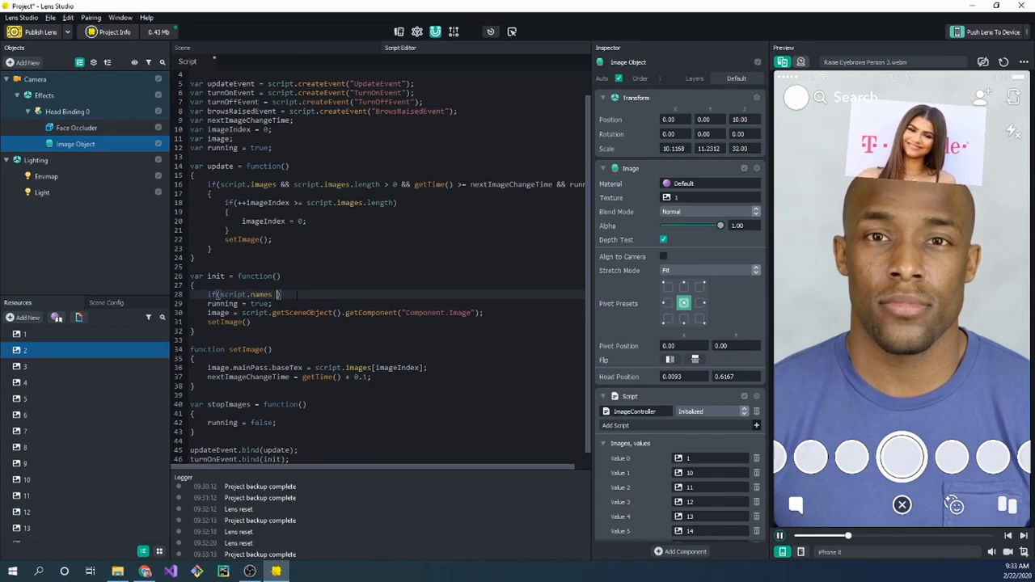
- Guard init with names/images length check, else print the 'You must name the celebrities!' warning
text(&& script.images && script.names.length == script.images.length)
text(els)
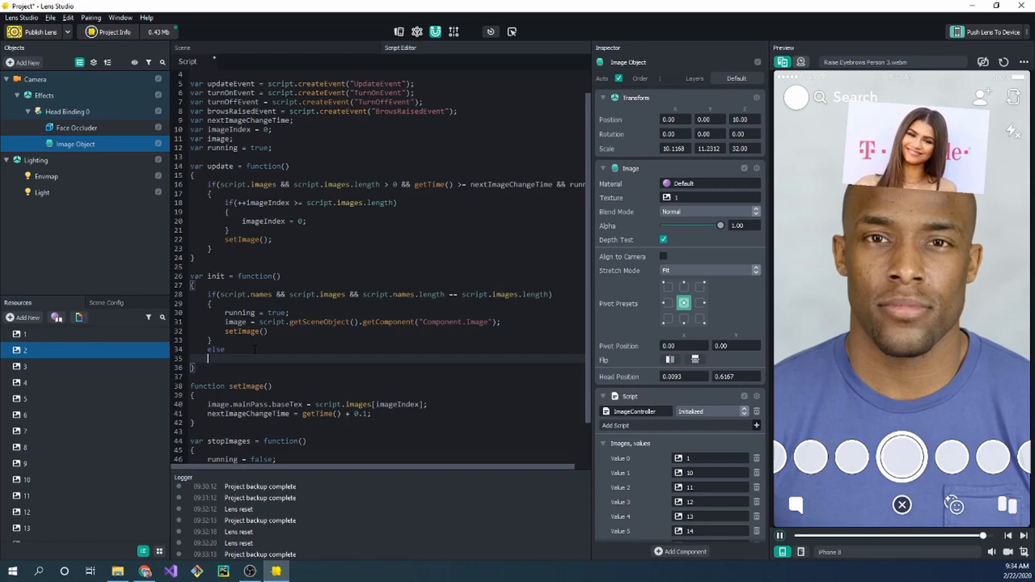
text(err)
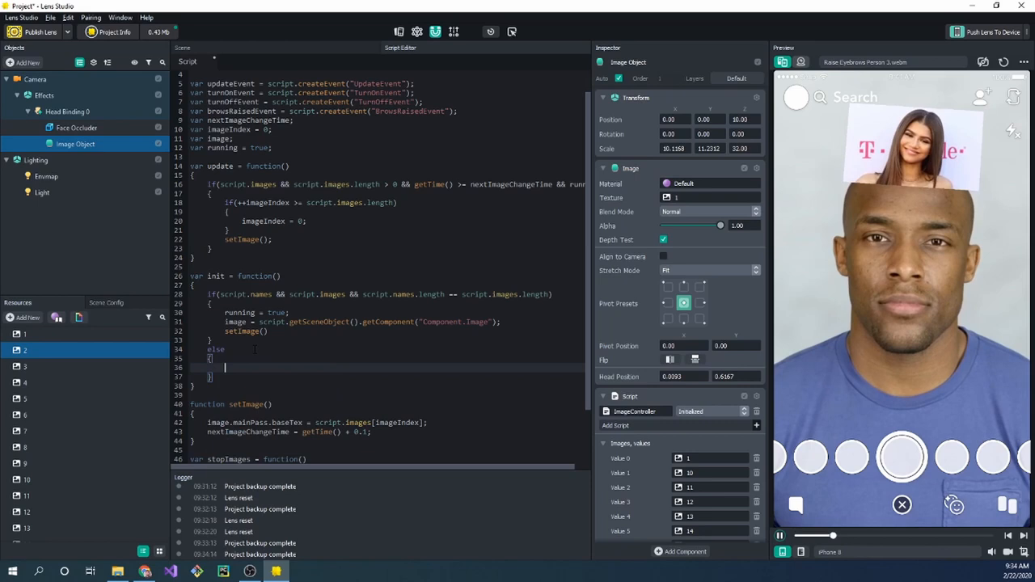
text(Error())
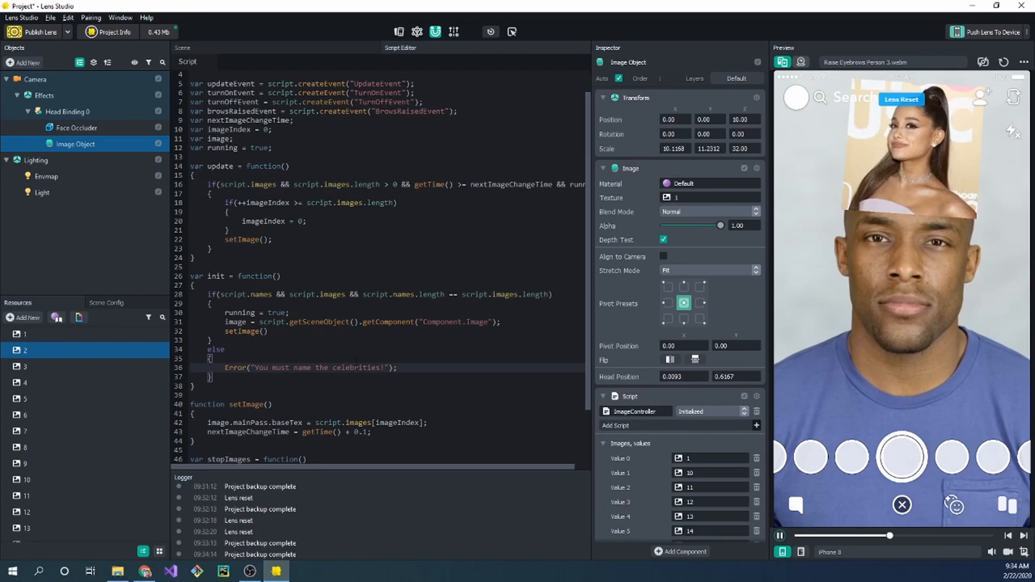
scroll(down, 3)
text(print)
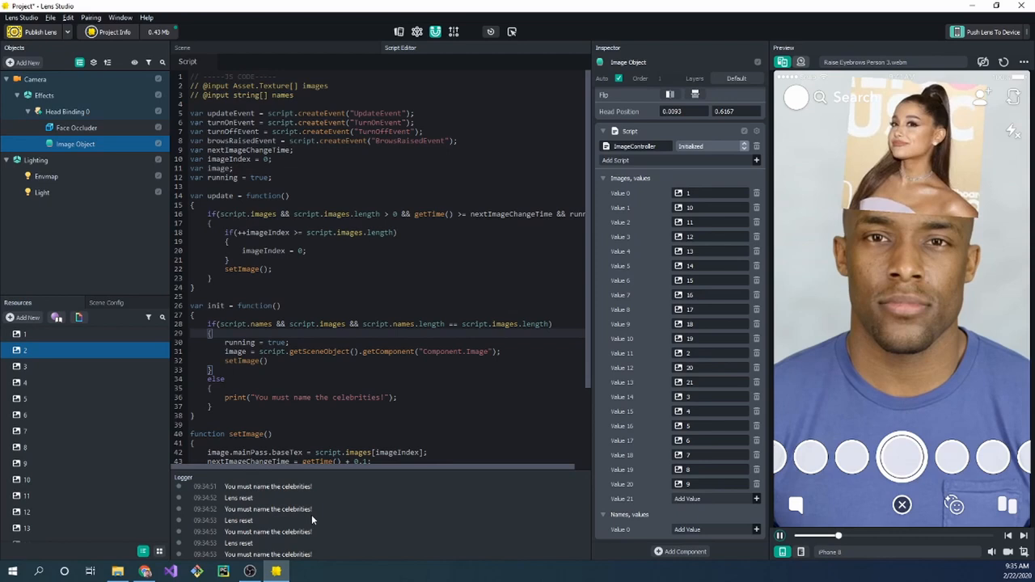
- Set running = false in init's else branch when names are missing
text(running = fal)
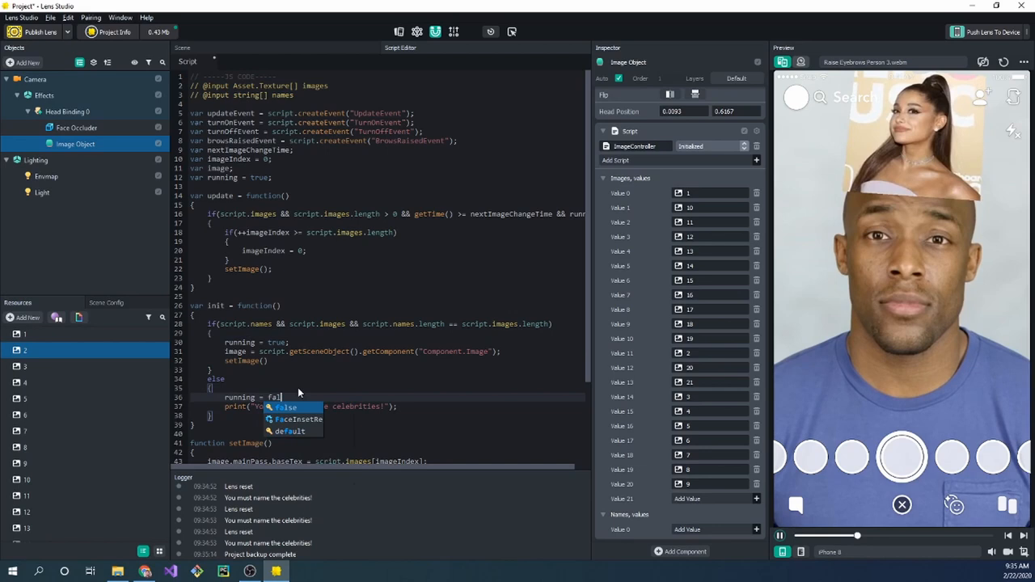
click(285, 407)
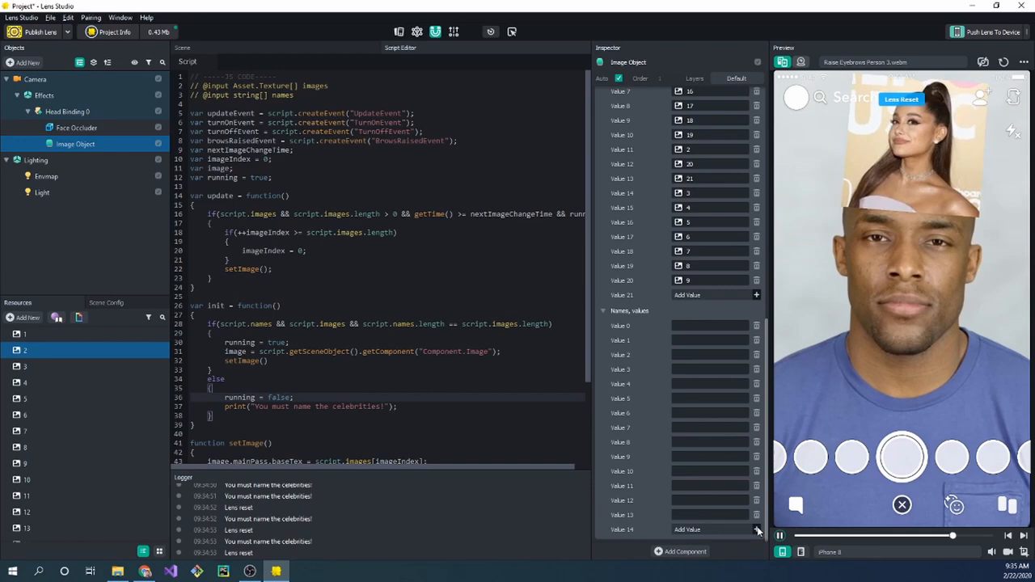
- Fill the Names input with Jen, Paul, Andy, Rob and Justin for the photos
scroll(down, 3)
text(Susan)
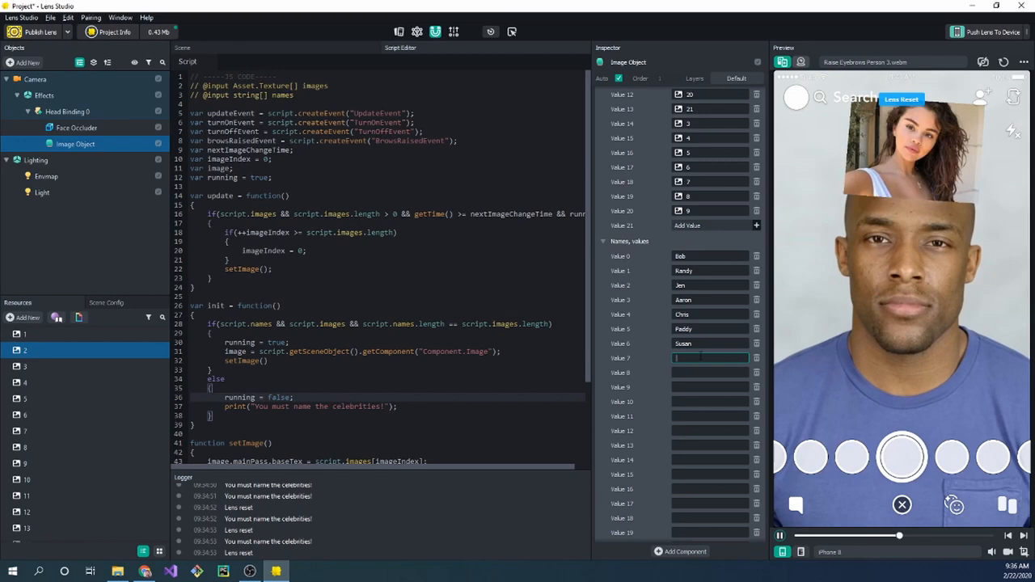
text(Jen2)
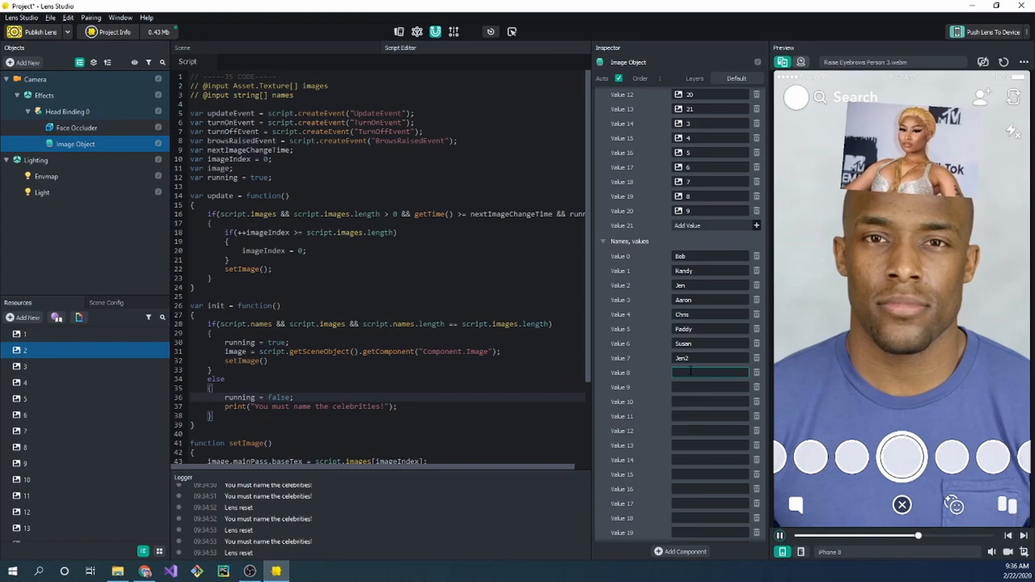
text(Paul)
click(710, 401)
text(Jake)
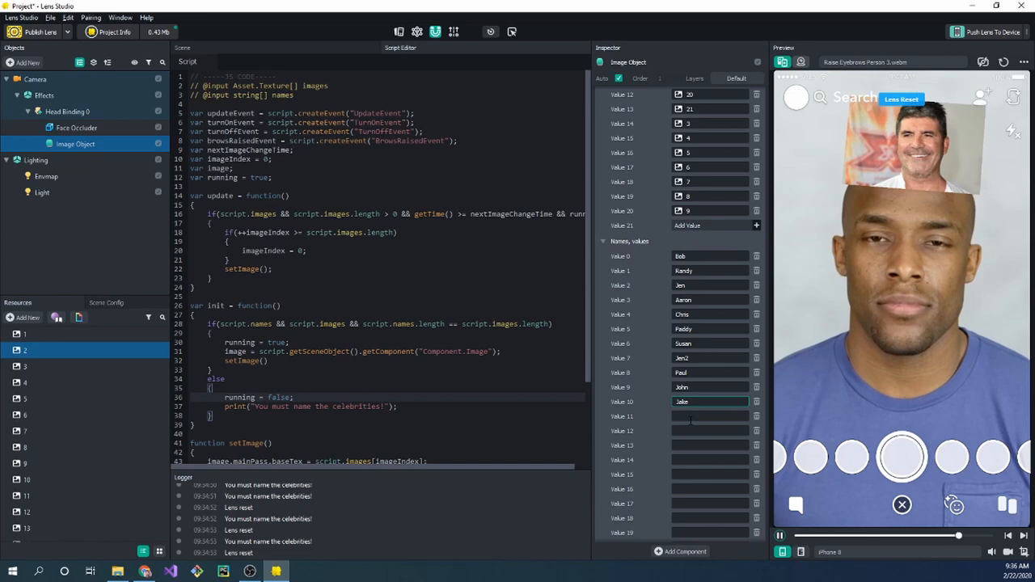
text(Andy)
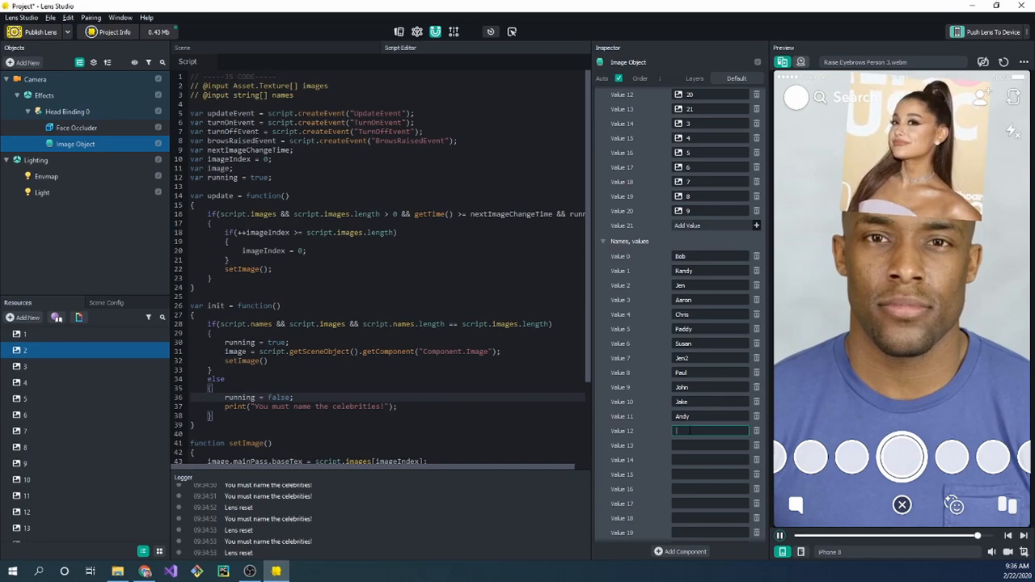
text(Rob)
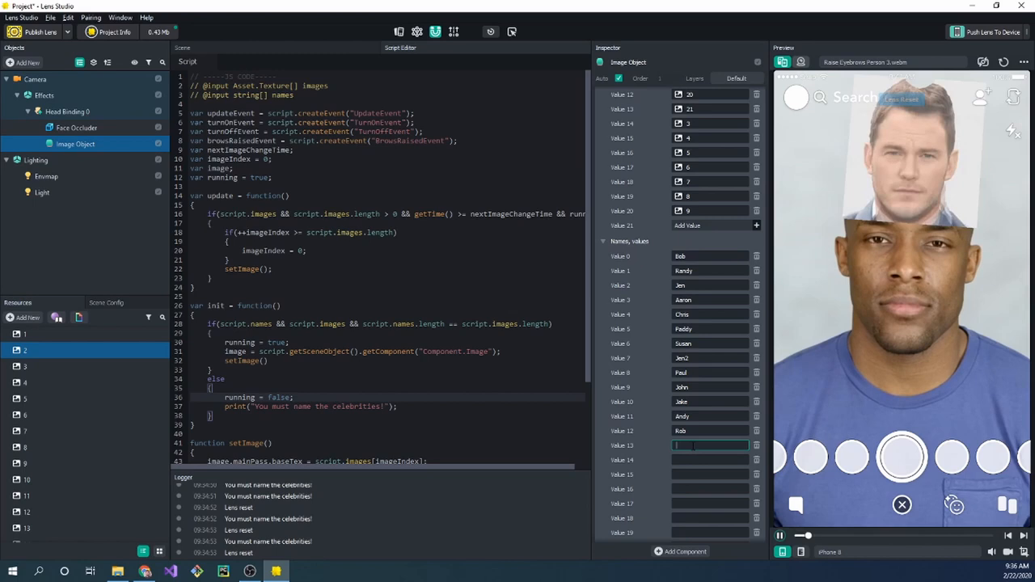
text(Justin)
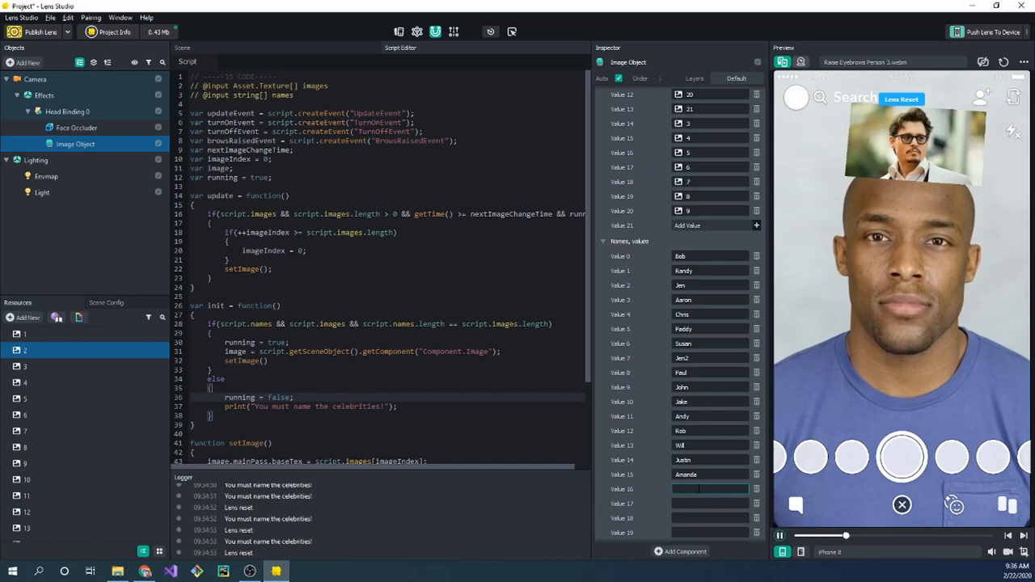
scroll(down, 3)
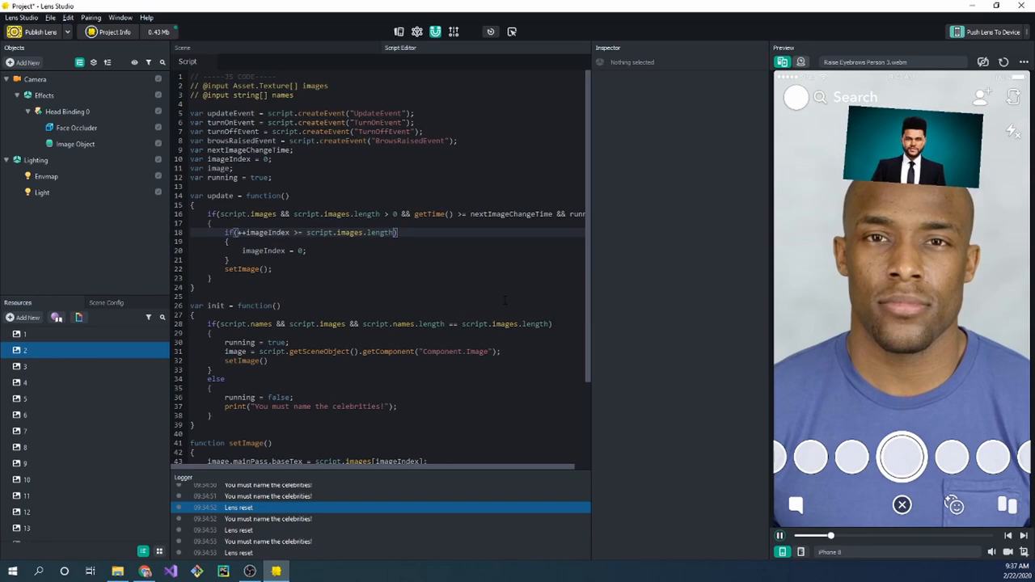
- Add a Text child labelled 'TEST' under Image Object and remove the stray Text component
click(75, 142)
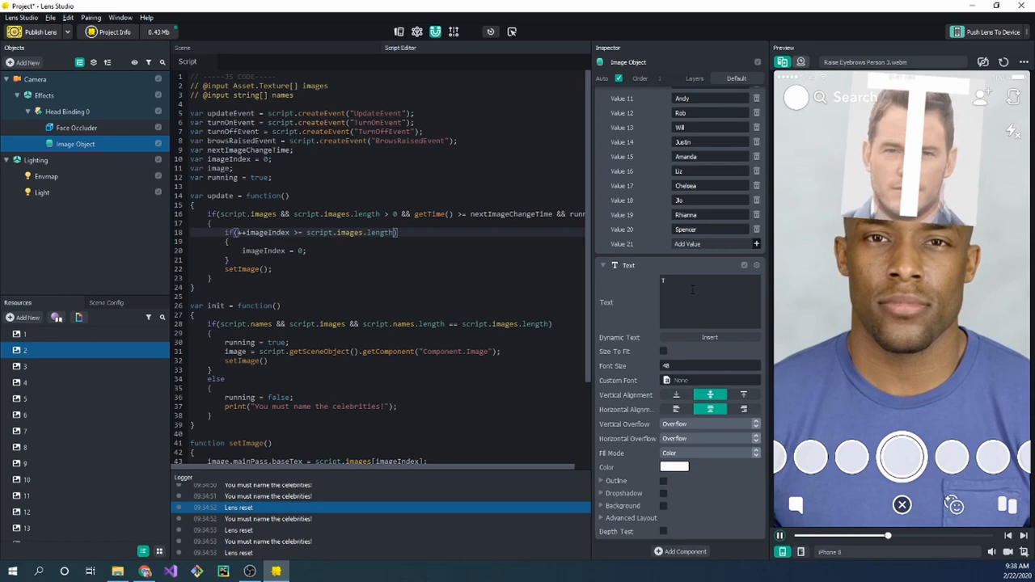
text(TEST)
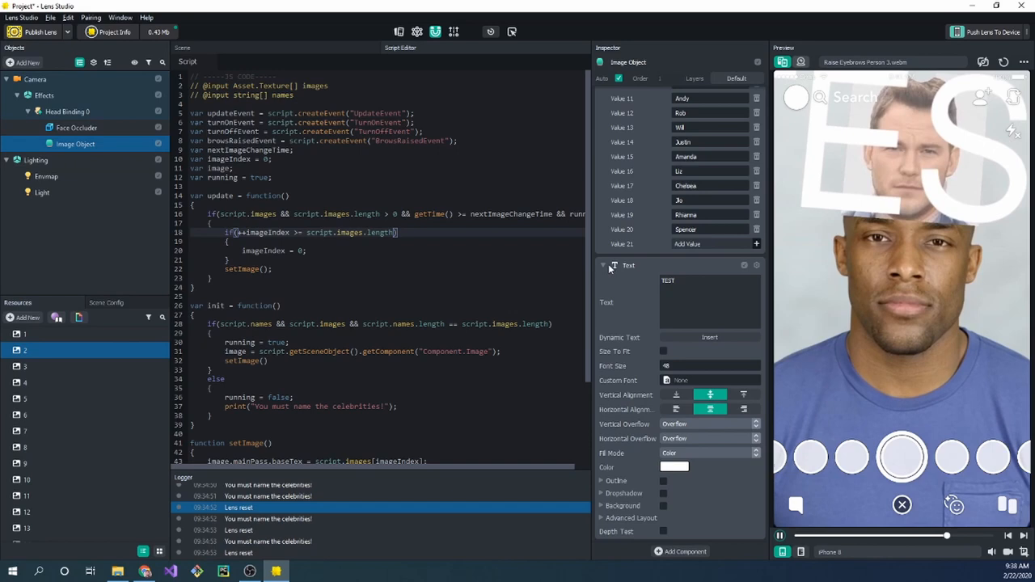
right_click(628, 265)
text(label = script.getSceneObject().getChild(0)
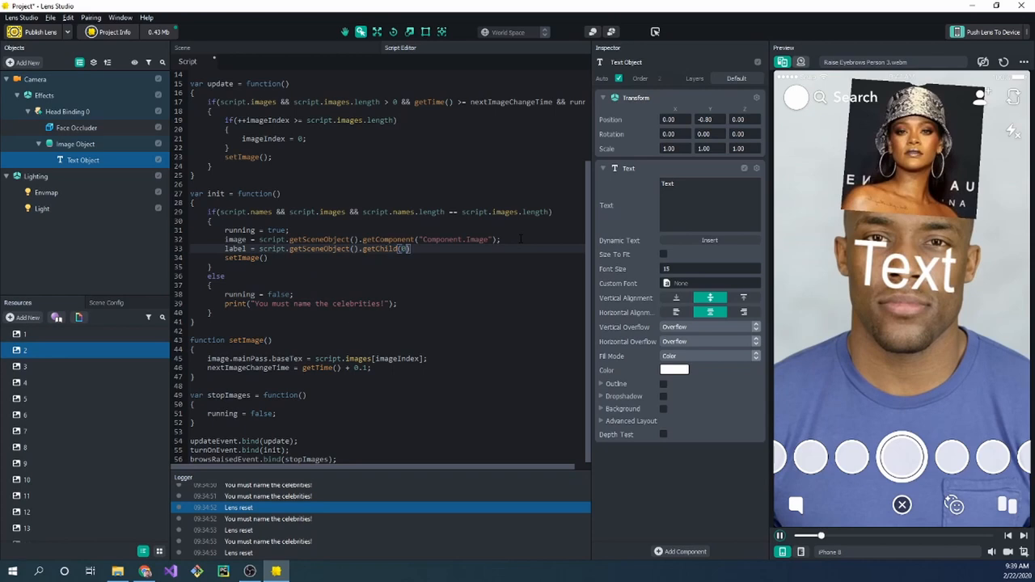
- Store the child's Component.Text as label via getChild(0).getComponent
text(.getComponent("Component.Text"))
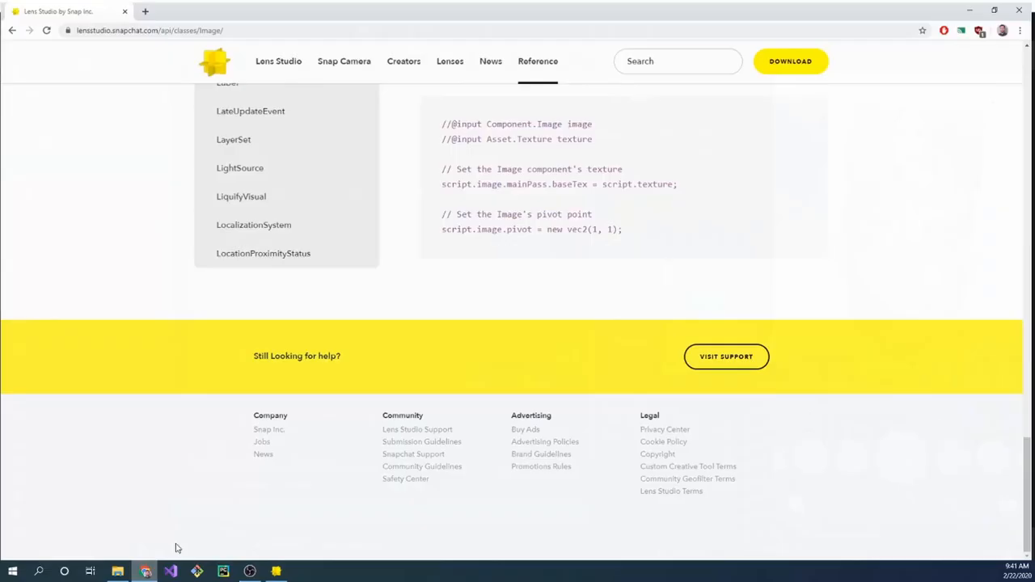
- Find and copy requestDisplayName in the UserContextSystem reference, then view its Examples
scroll(up, 3)
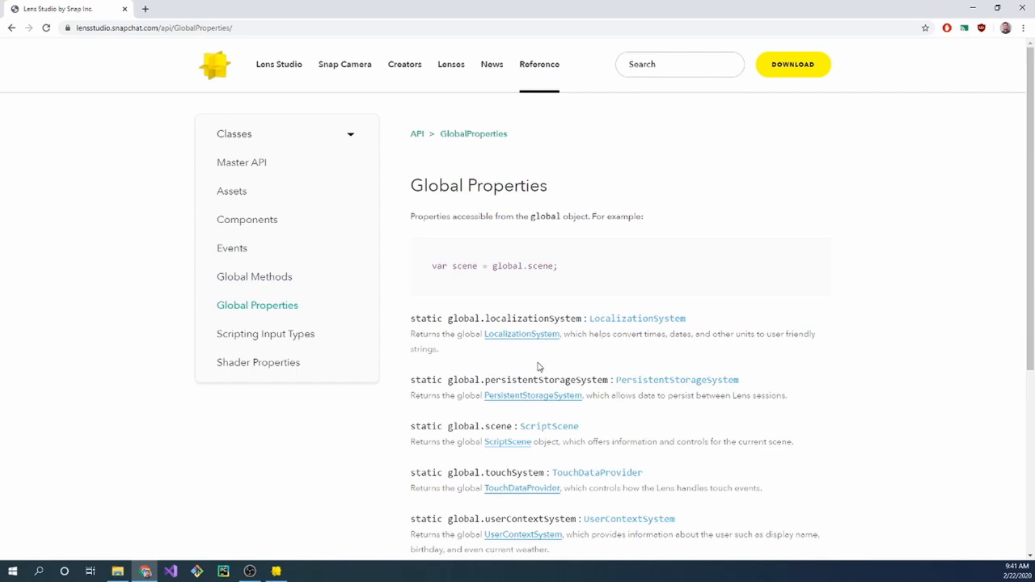
click(627, 517)
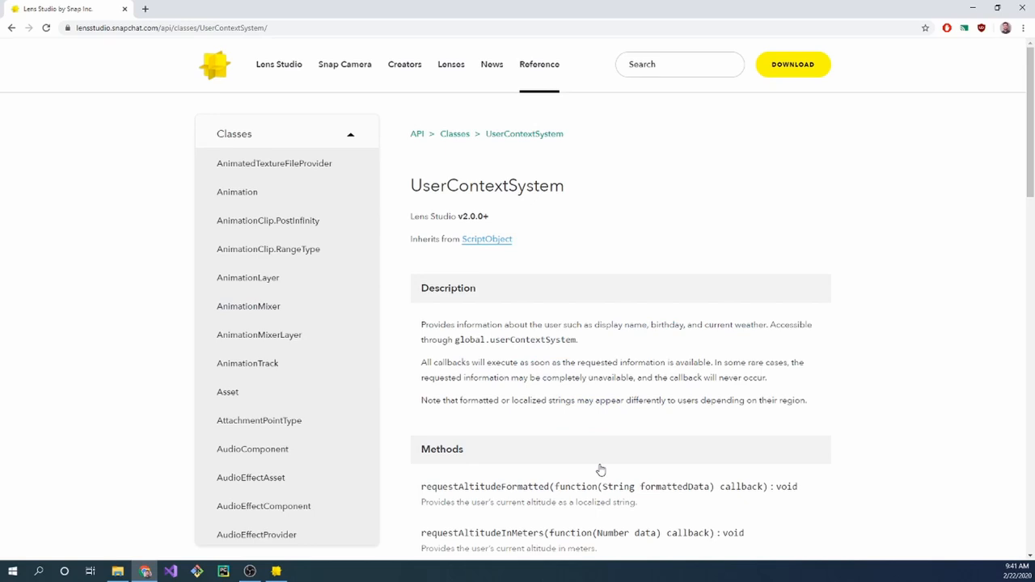
scroll(down, 3)
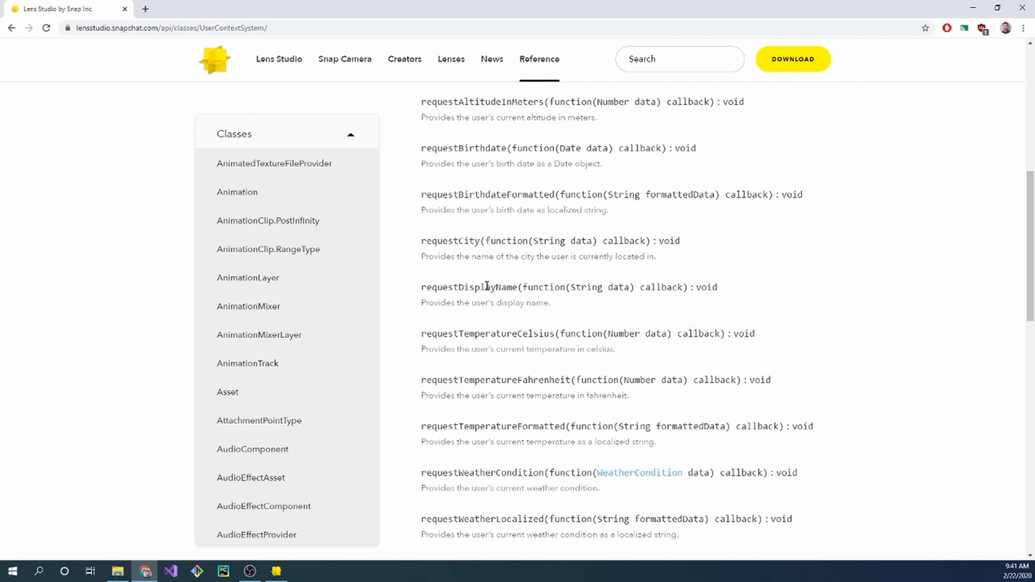
double_click(469, 288)
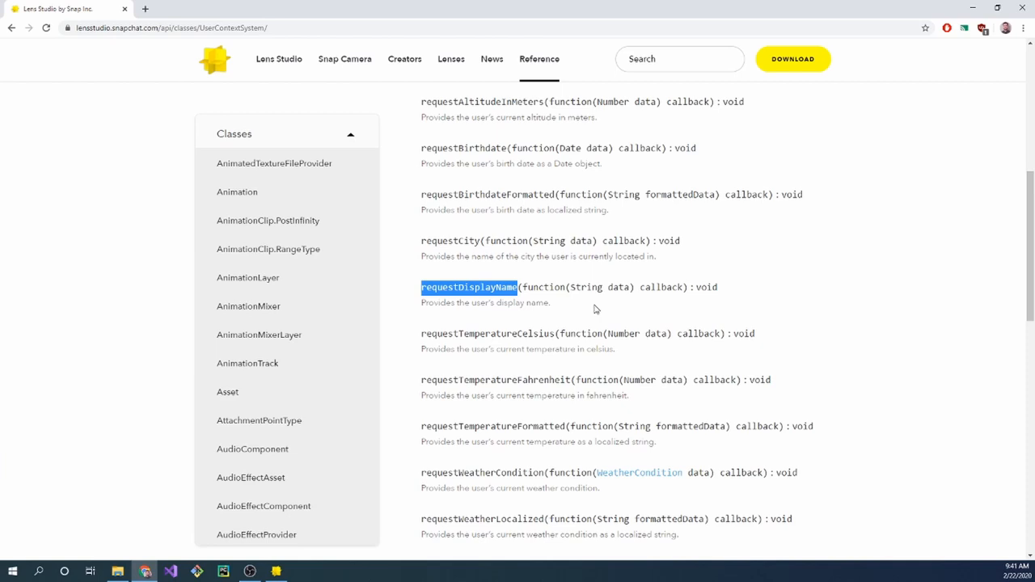
scroll(down, 3)
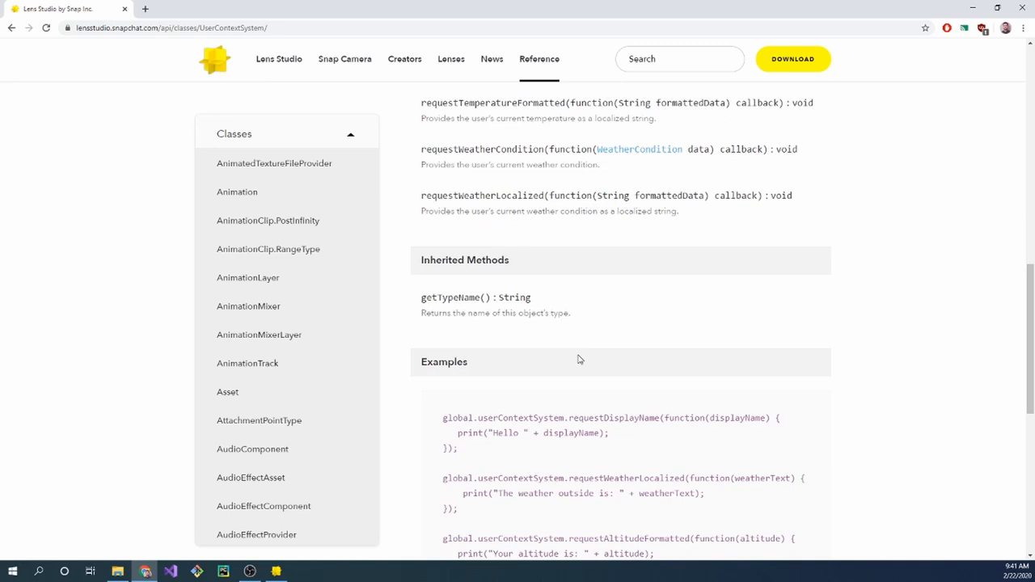
click(275, 573)
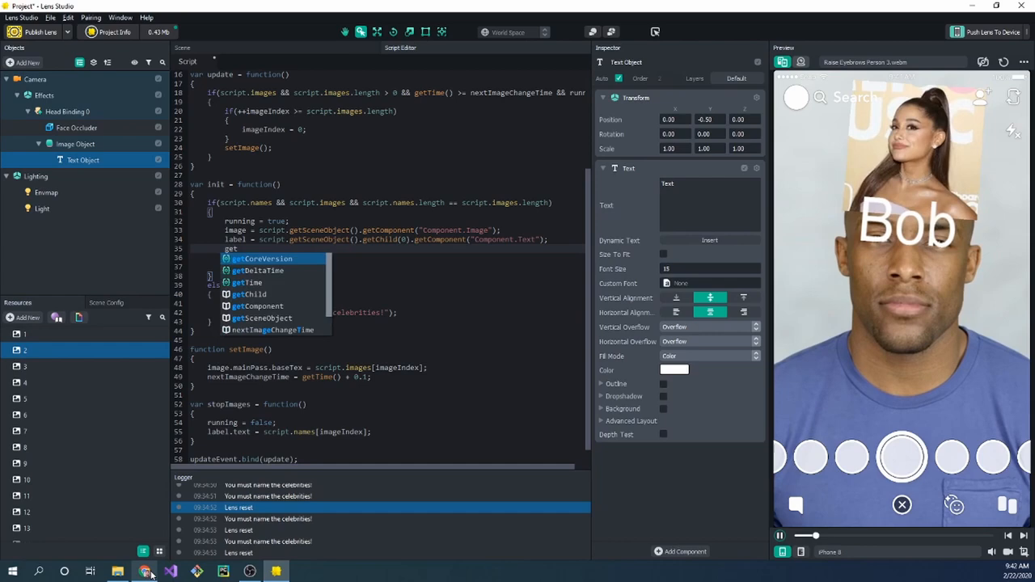
- Call global.userContextSystem.requestDisplayName with a callback storing username, starting label.text empty
click(144, 572)
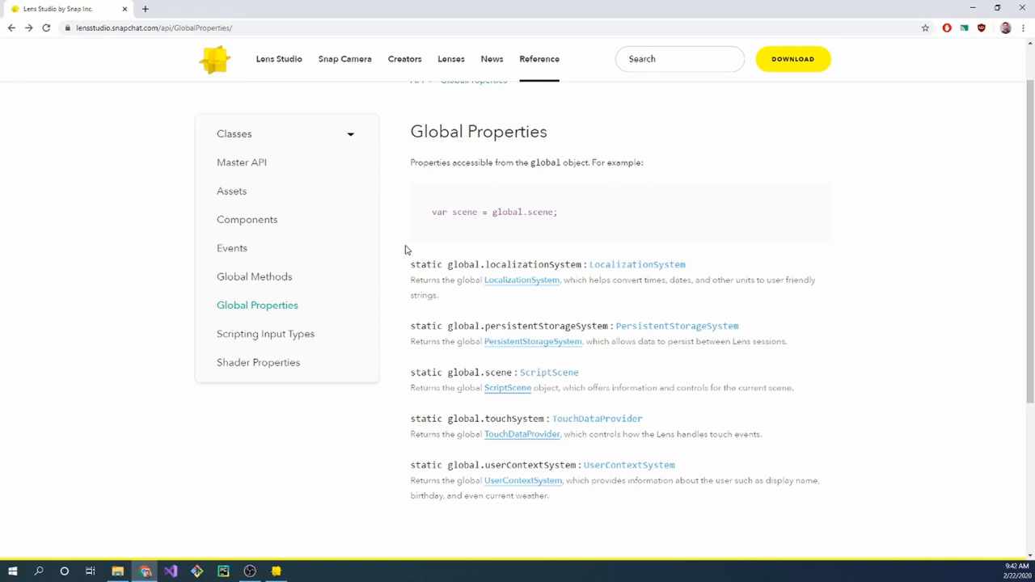
click(275, 573)
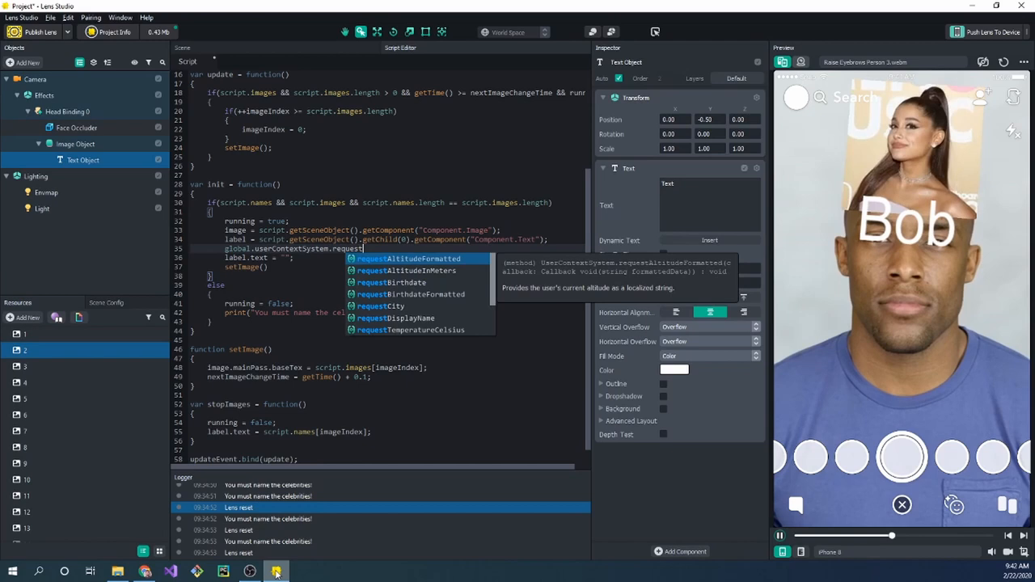
click(396, 317)
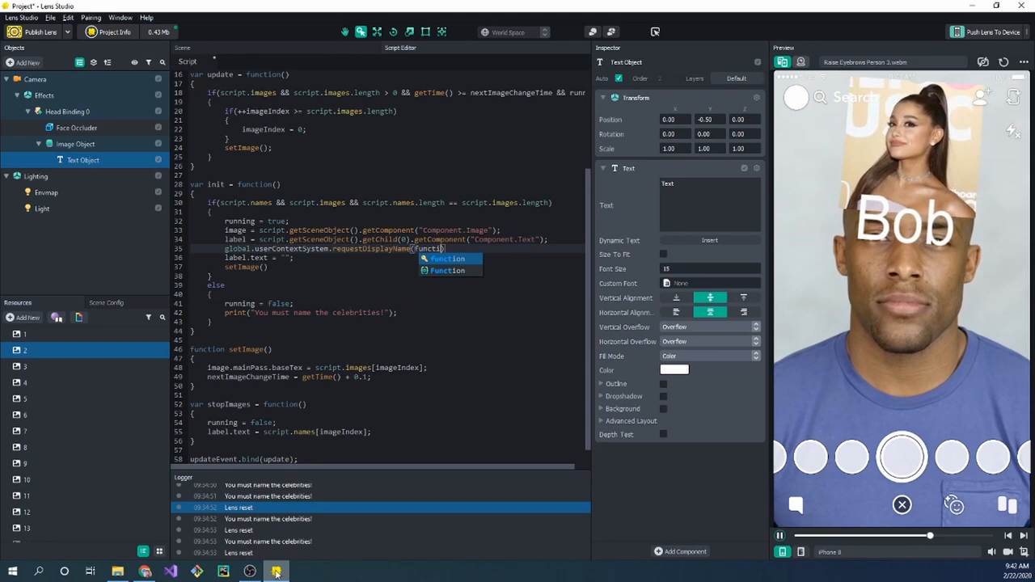
click(447, 259)
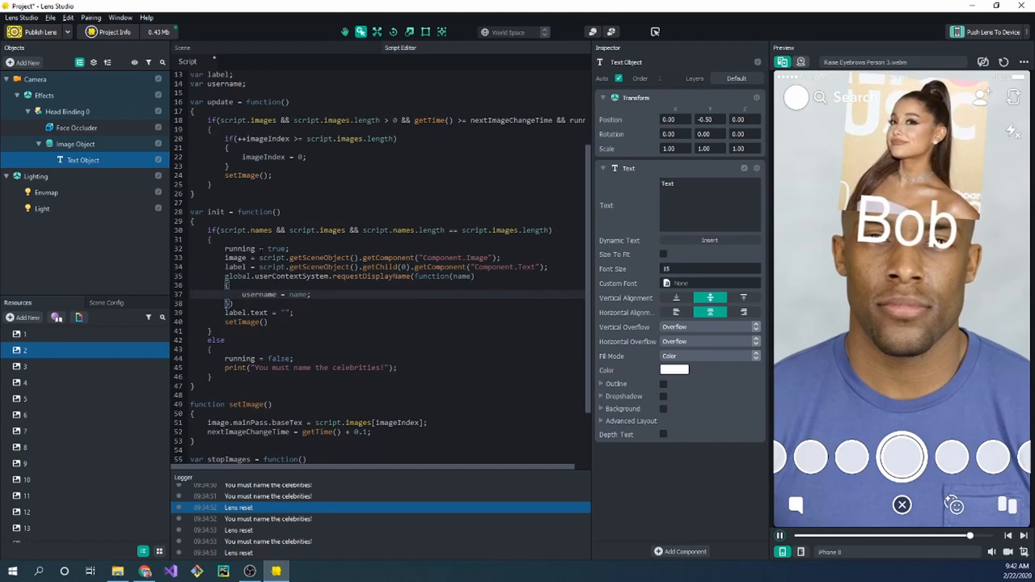
- Set stopImages to show username + " is " + names[imageIndex] and enable the label's Background
scroll(down, 3)
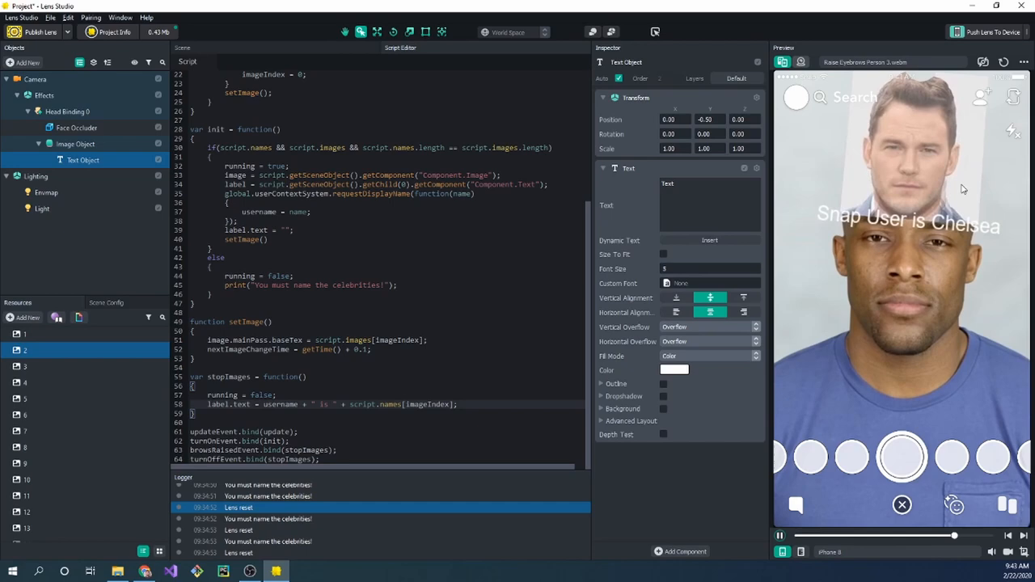
click(663, 408)
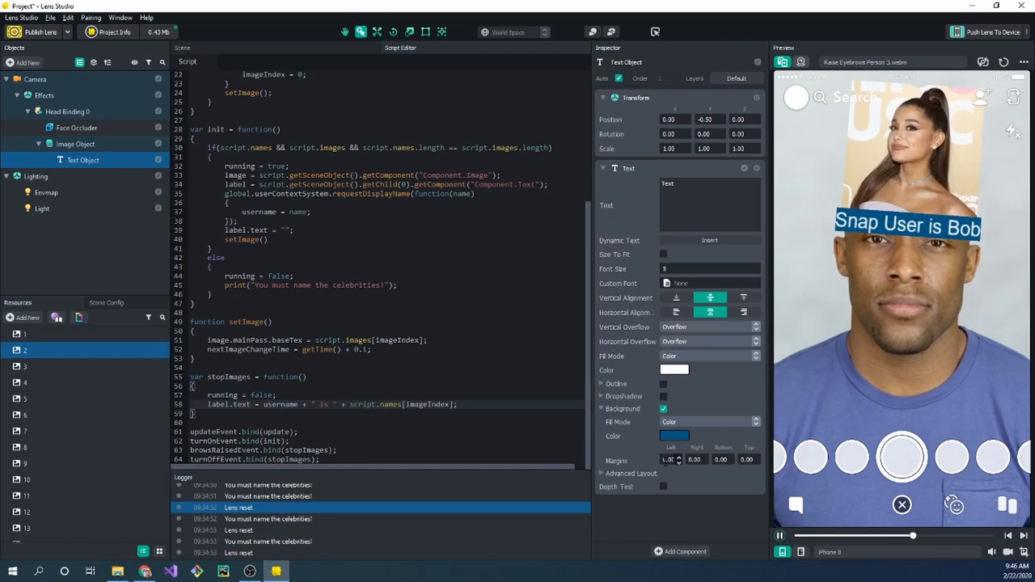